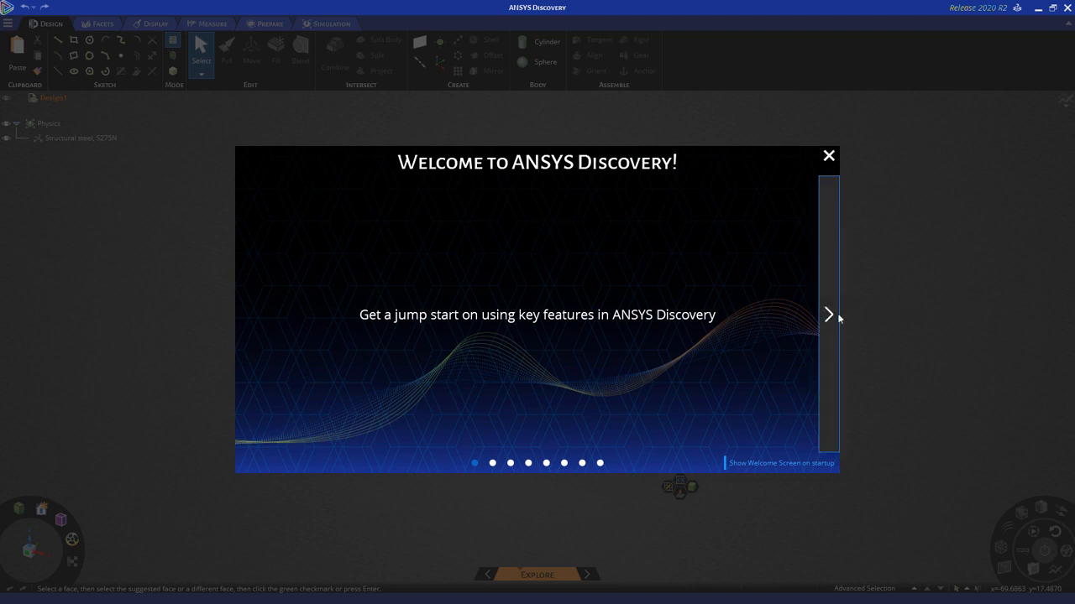
Advance the welcome carousel to the seventh slide, Getting Help
{"action": "left_click", "coordinate": [828, 315]}
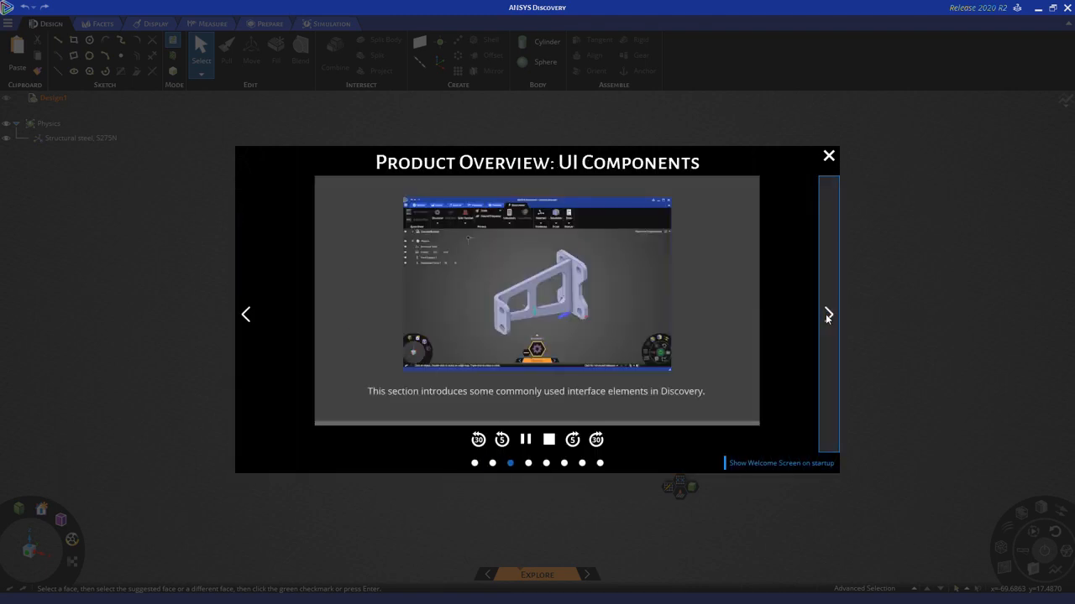
{"action": "left_click", "coordinate": [827, 314]}
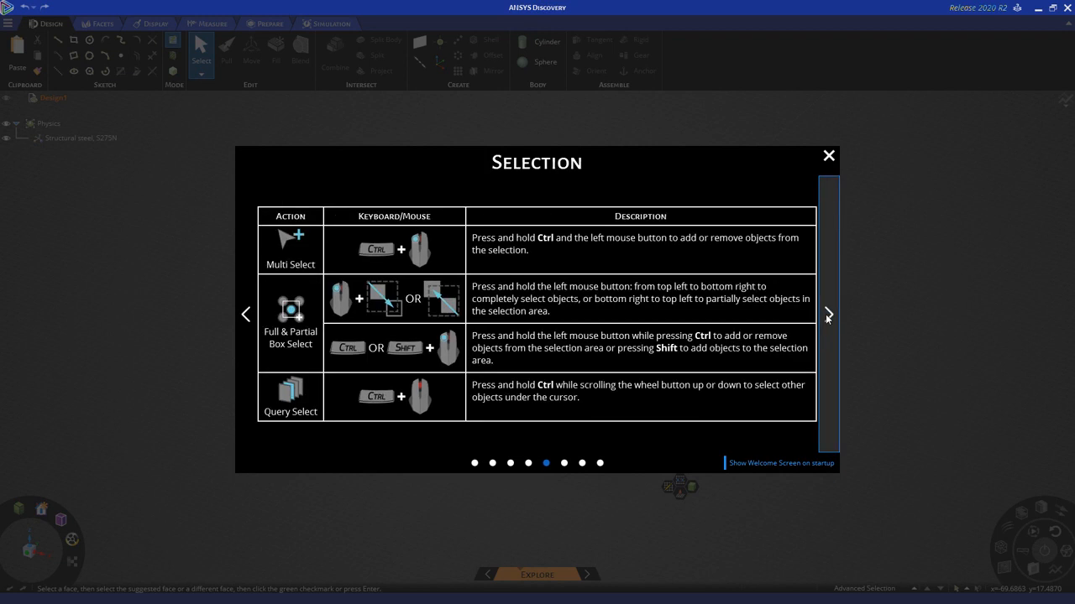
{"action": "left_click", "coordinate": [827, 314]}
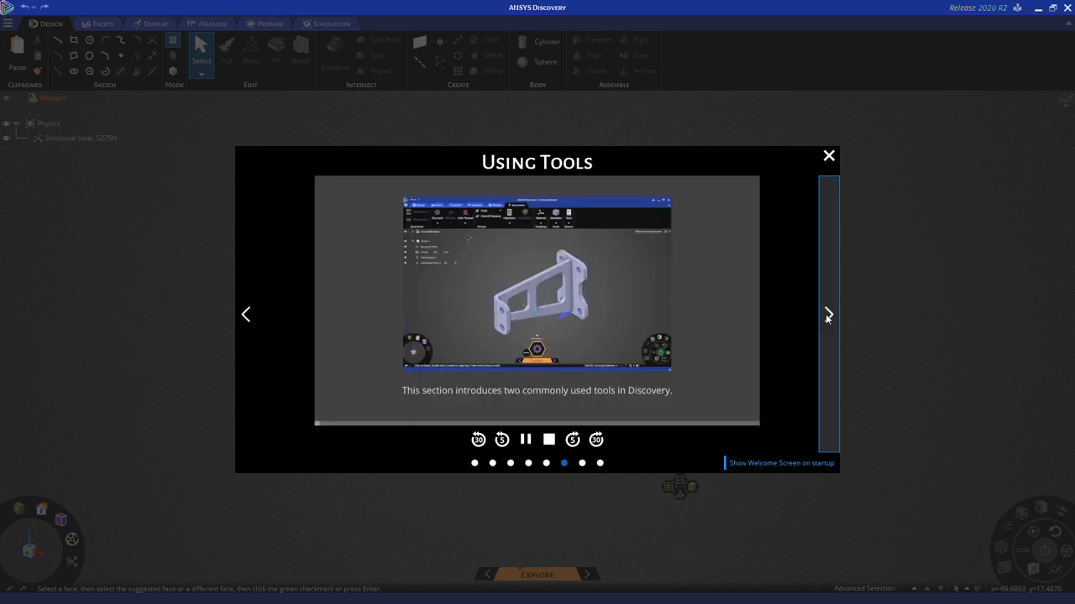
{"action": "left_click", "coordinate": [827, 314]}
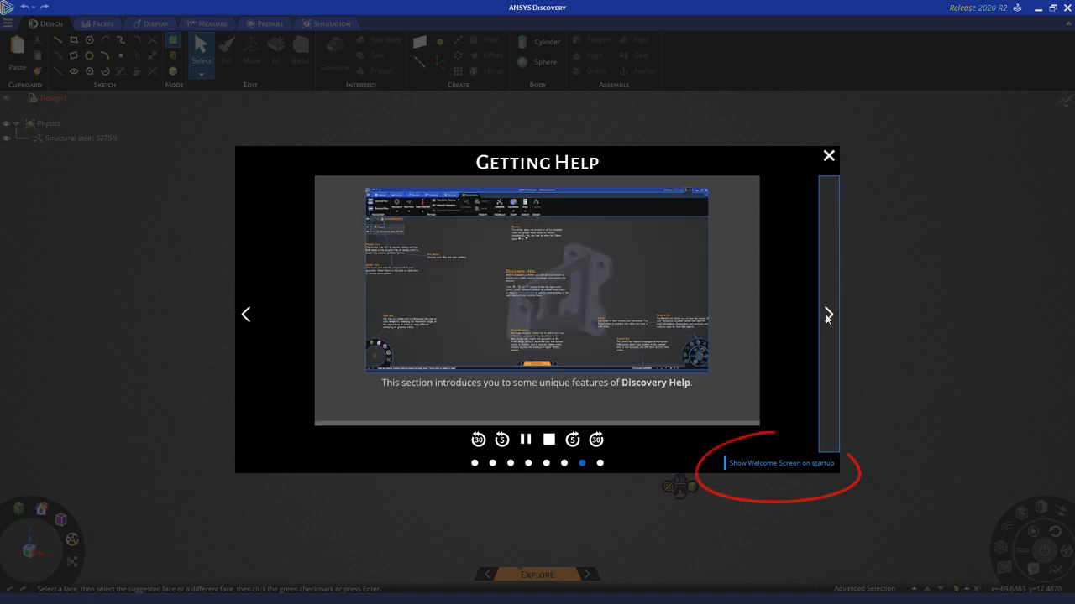
{"action": "mouse_move", "coordinate": [812, 363]}
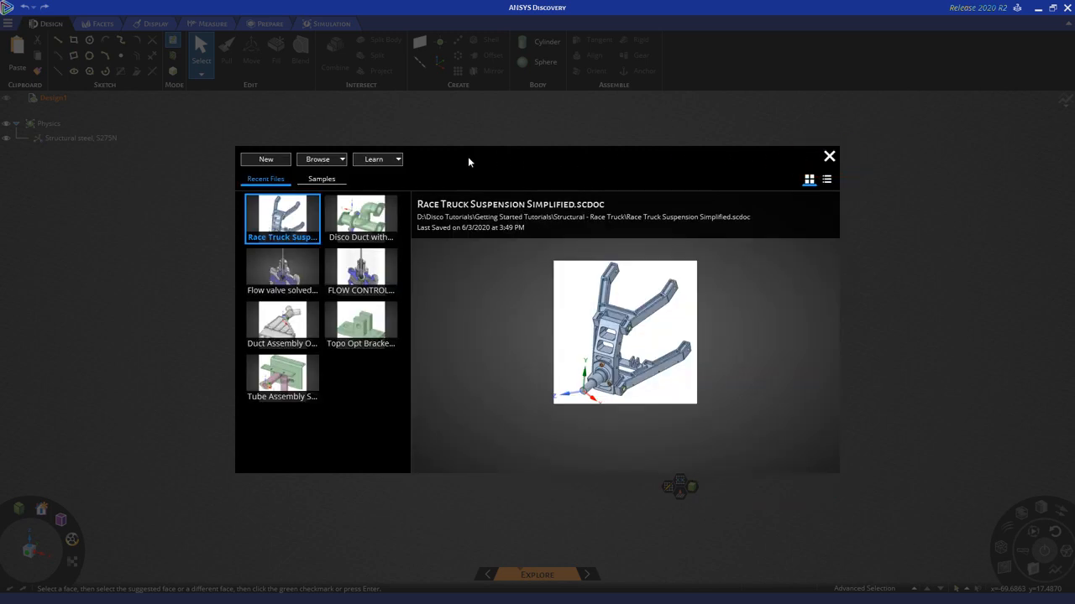
{"action": "mouse_move", "coordinate": [460, 162]}
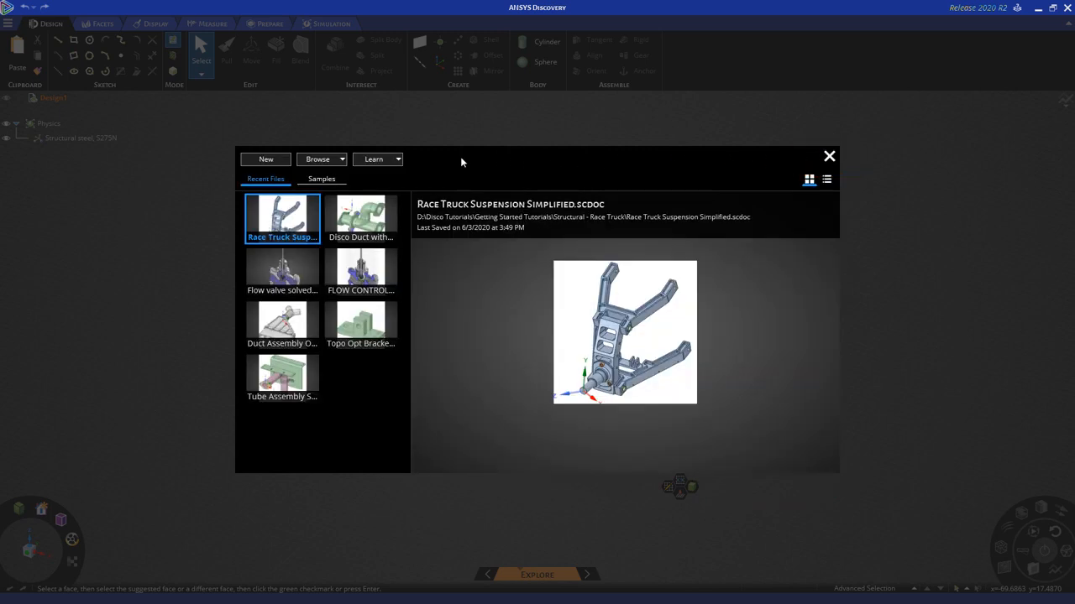
Open the Race Truck Suspension Simplified file from the tutorials folder
{"action": "left_click", "coordinate": [342, 158]}
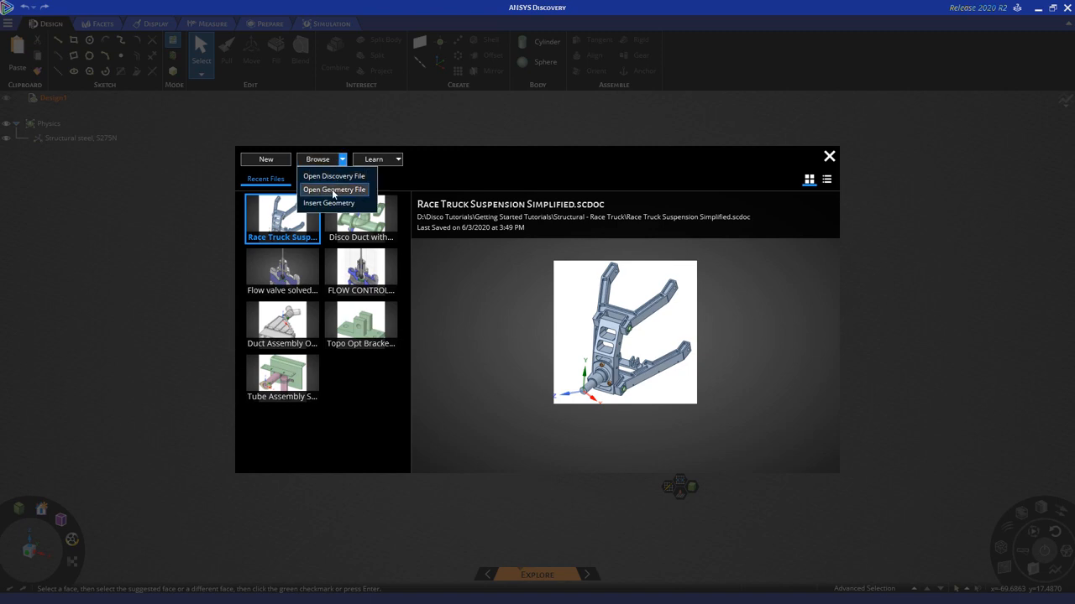
{"action": "left_click", "coordinate": [334, 176]}
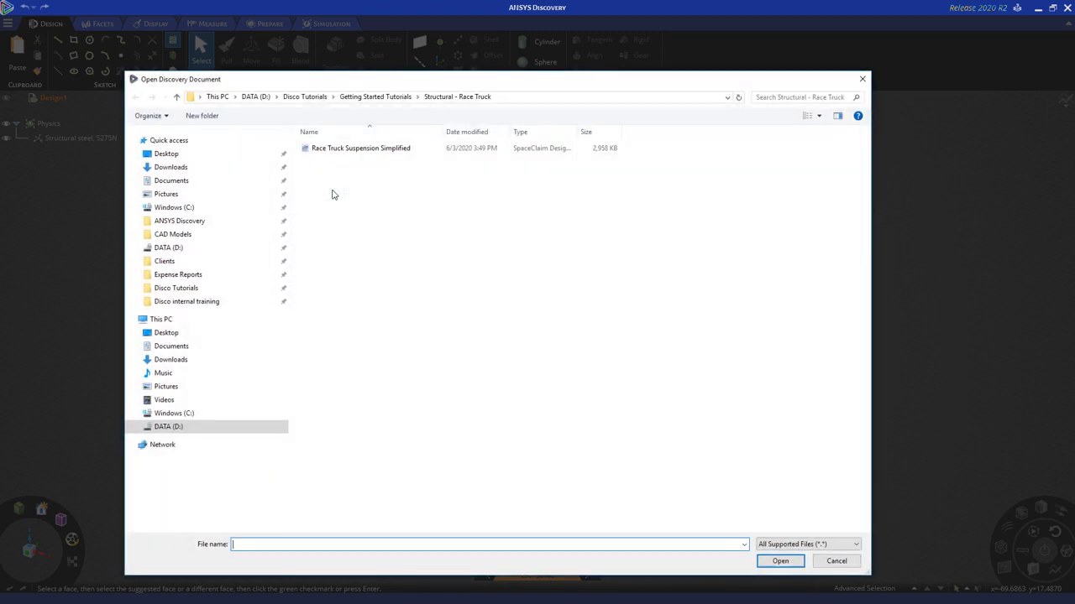
{"action": "left_click", "coordinate": [360, 148]}
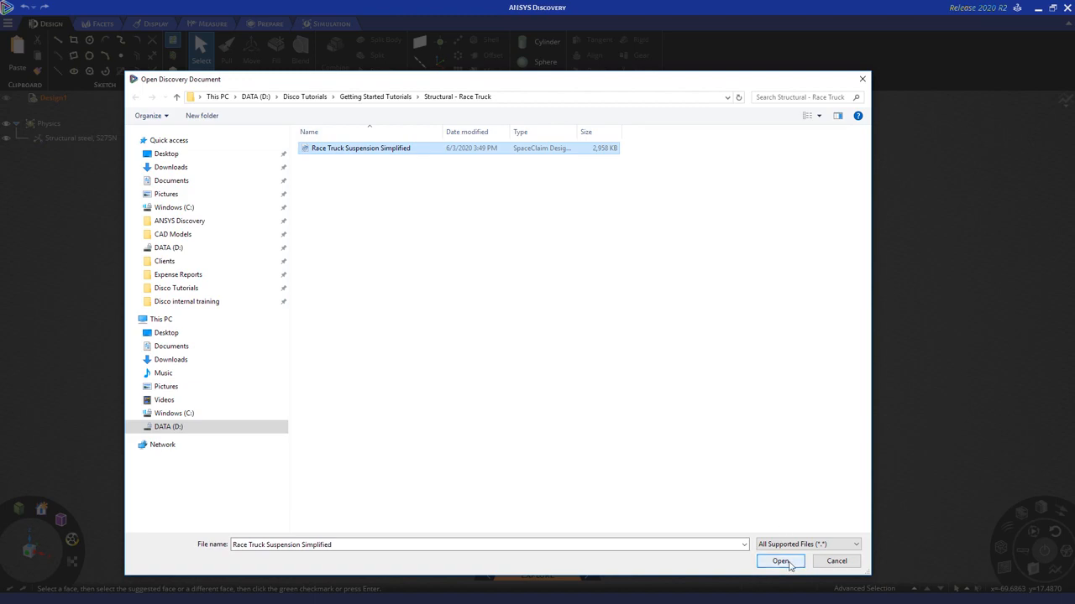
{"action": "left_click", "coordinate": [780, 560]}
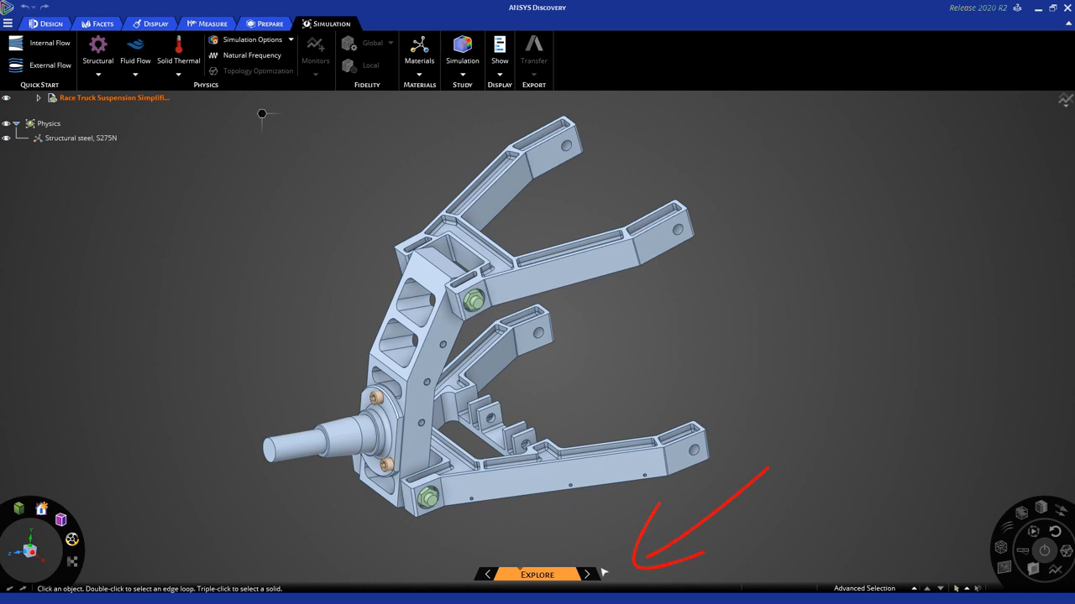
Switch the suspension model from Explore to Analyze mode
{"action": "left_click", "coordinate": [586, 574]}
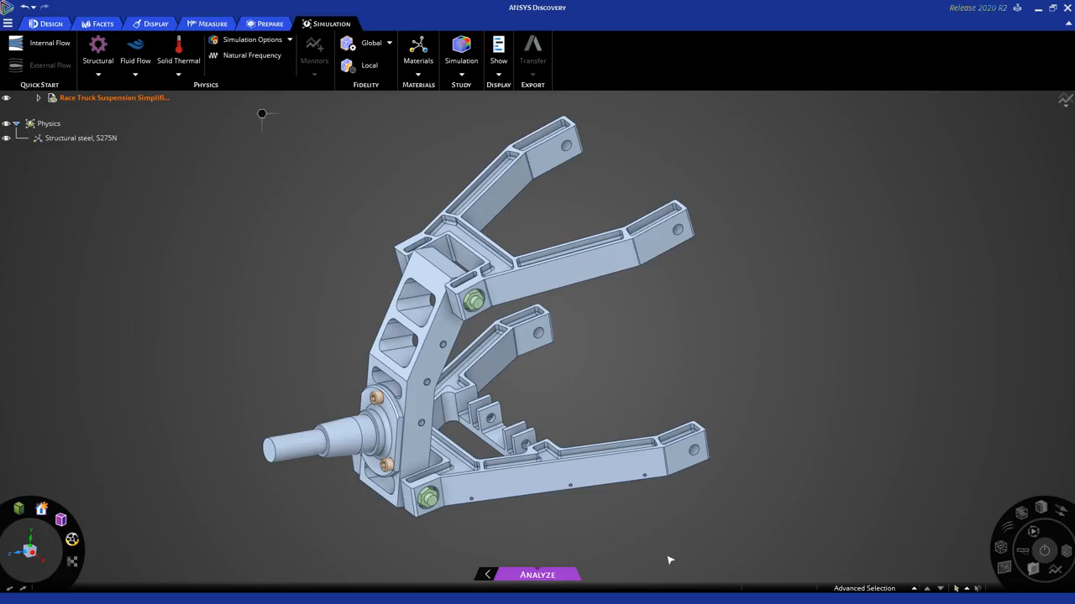
{"action": "mouse_move", "coordinate": [683, 330]}
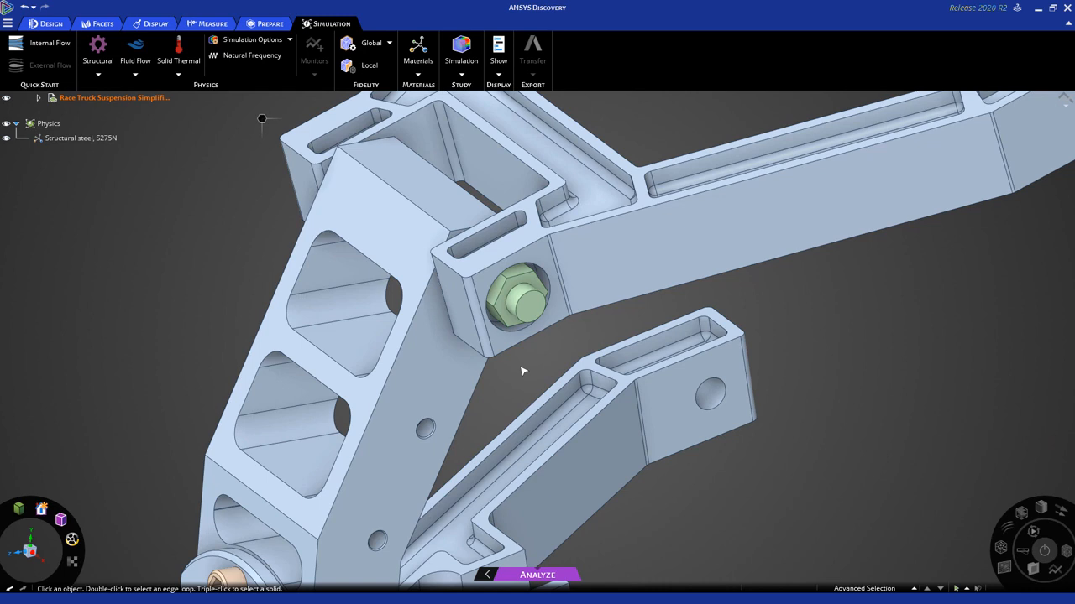
Remove the upper M14 bolt from physics and expand the Structure tree's part list
{"action": "left_click", "coordinate": [528, 306]}
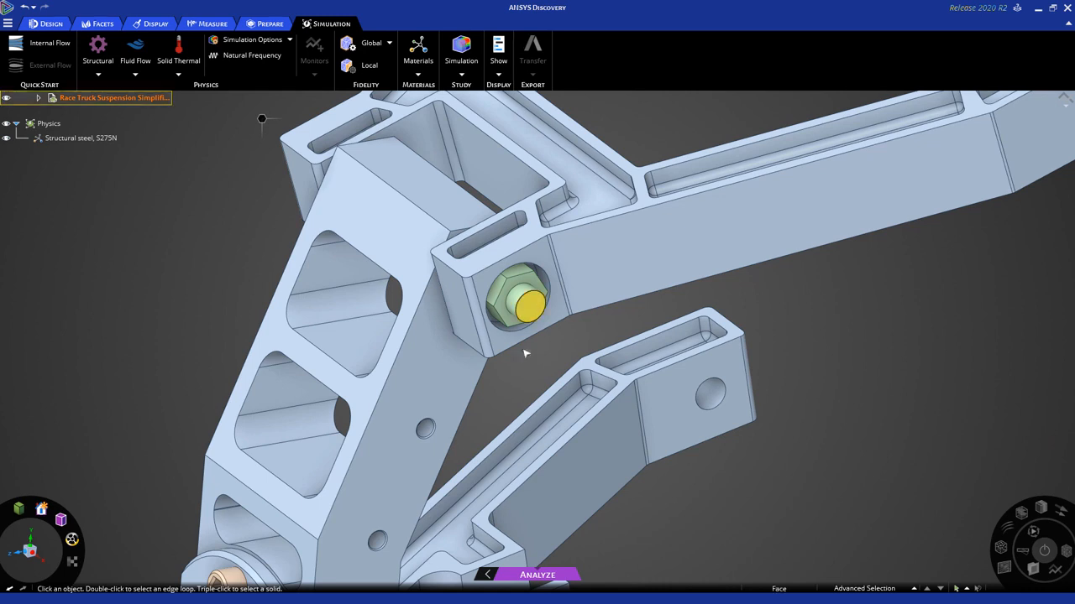
{"action": "right_click", "coordinate": [529, 306]}
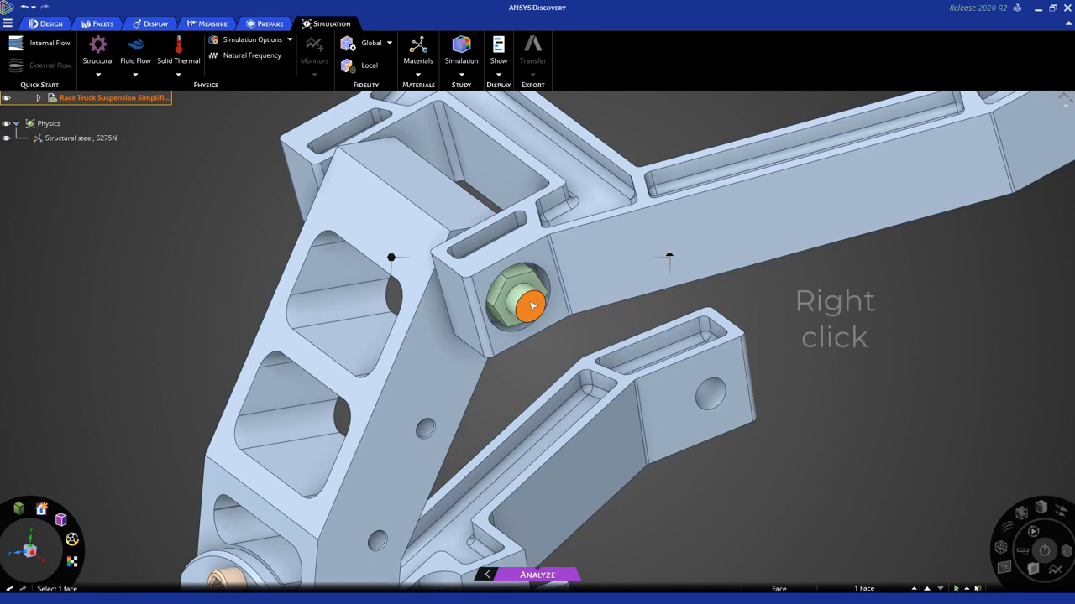
{"action": "right_click", "coordinate": [529, 306]}
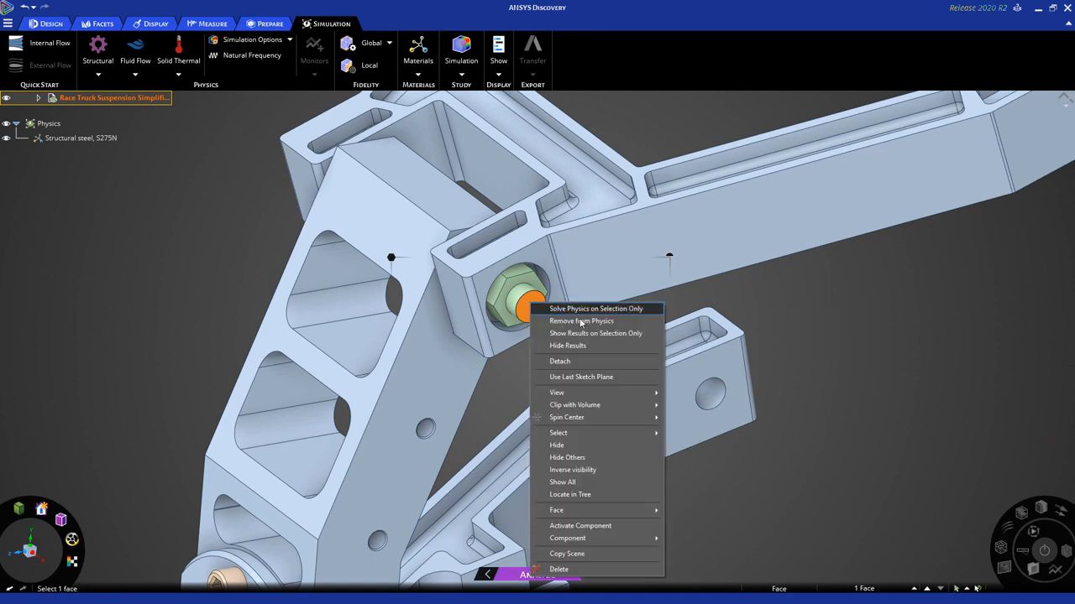
{"action": "left_click", "coordinate": [571, 346]}
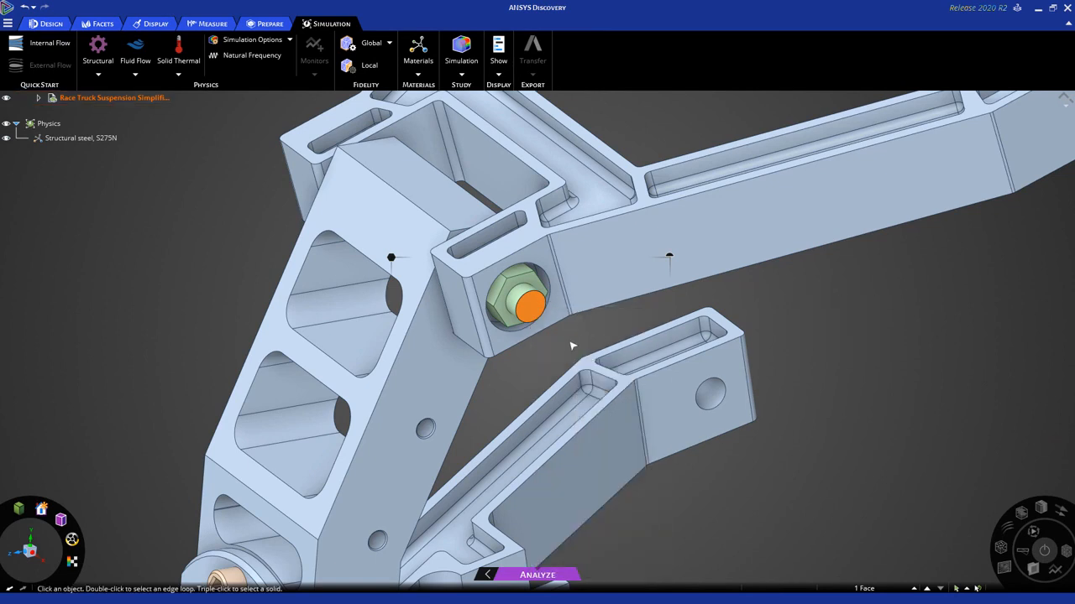
{"action": "left_click", "coordinate": [112, 98]}
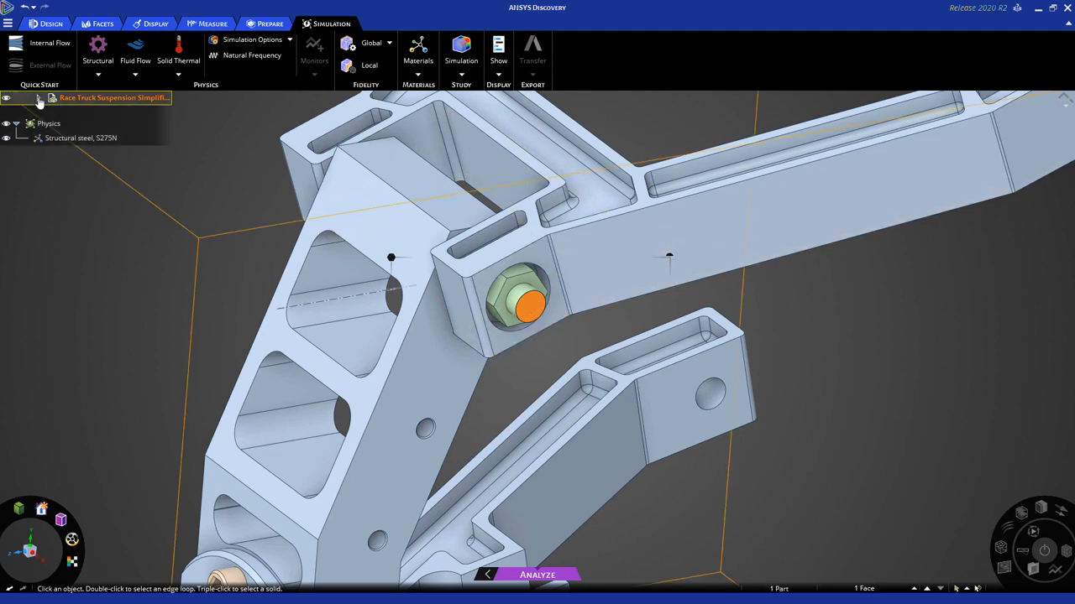
{"action": "left_click", "coordinate": [39, 97]}
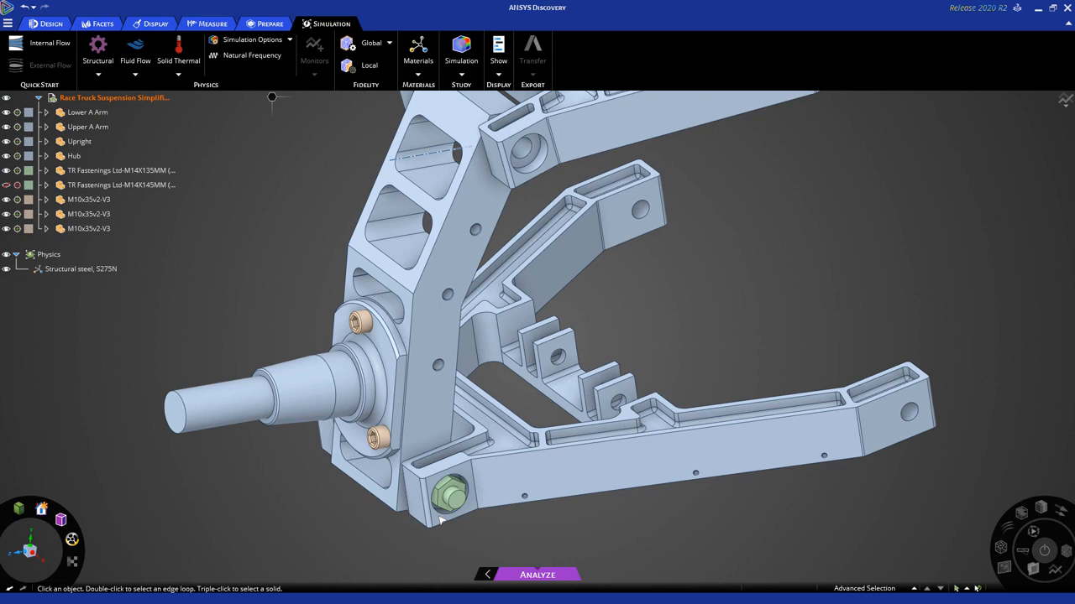
Select the lower M14 bolt face and remove it from physics
{"action": "left_click", "coordinate": [454, 498]}
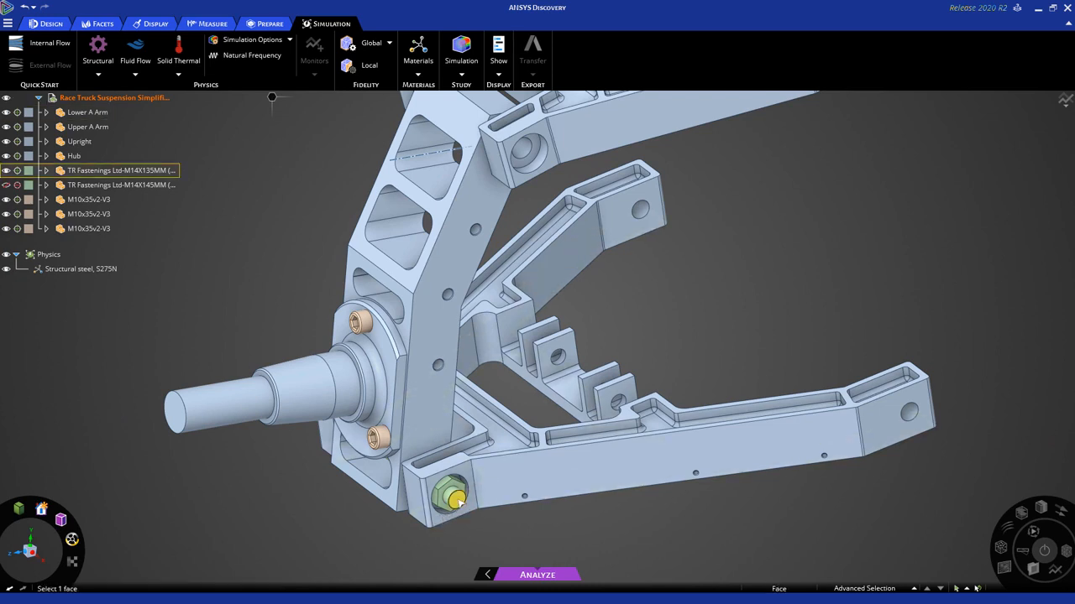
{"action": "right_click", "coordinate": [456, 498]}
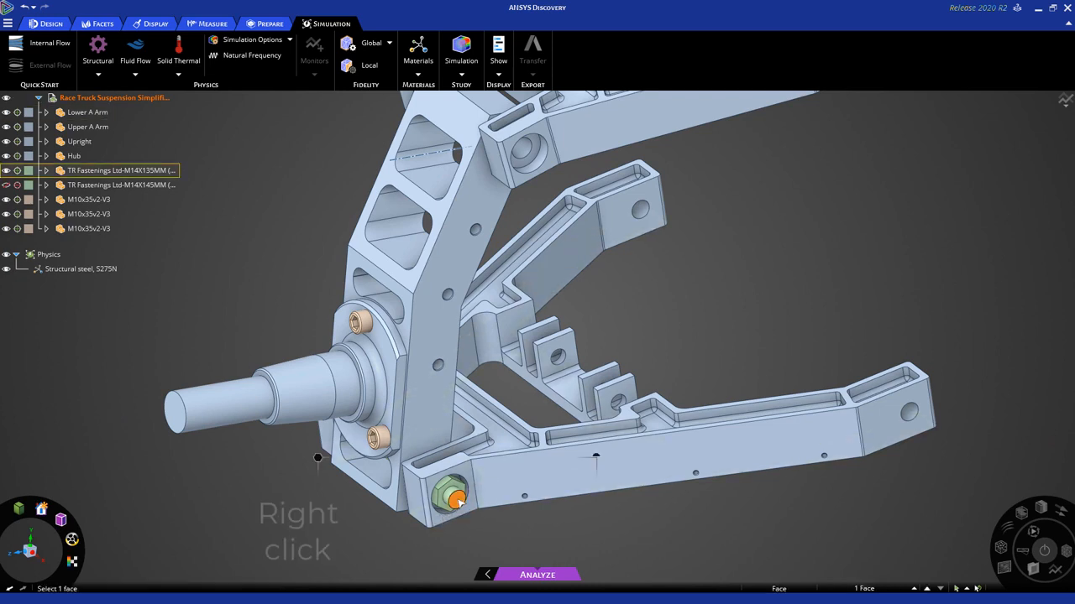
{"action": "right_click", "coordinate": [456, 495]}
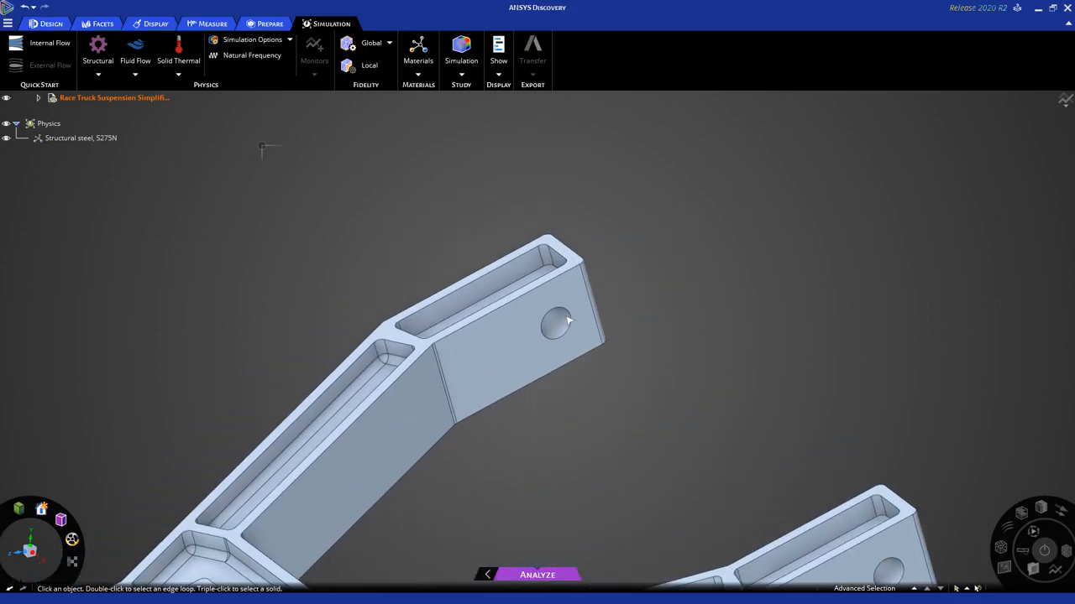
Add a support on the A-arm mounting hole faces and change its type to Hinged
{"action": "left_click", "coordinate": [556, 322]}
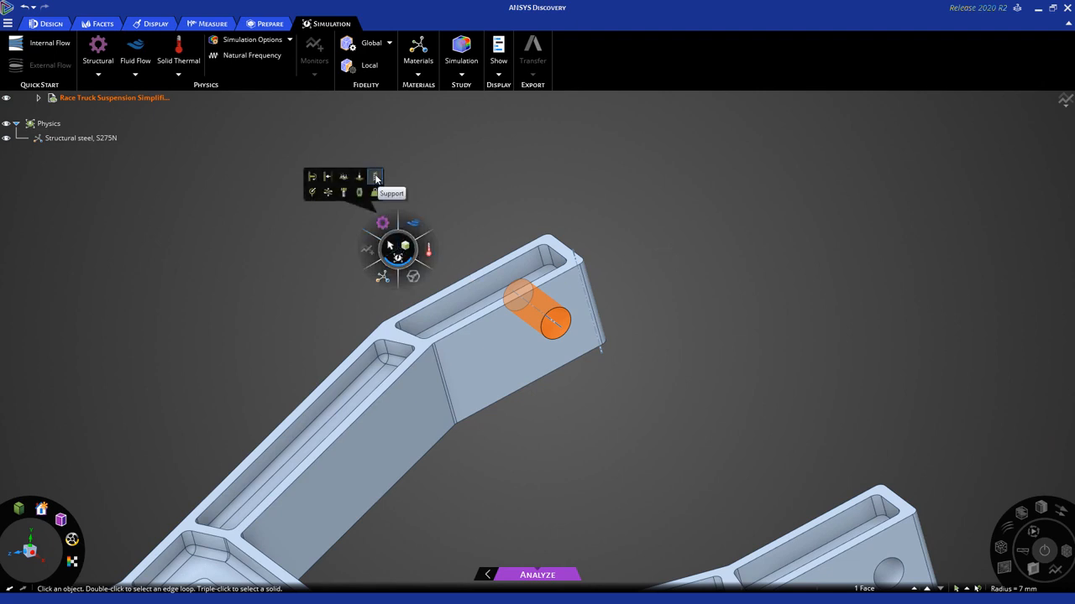
{"action": "left_click", "coordinate": [374, 176]}
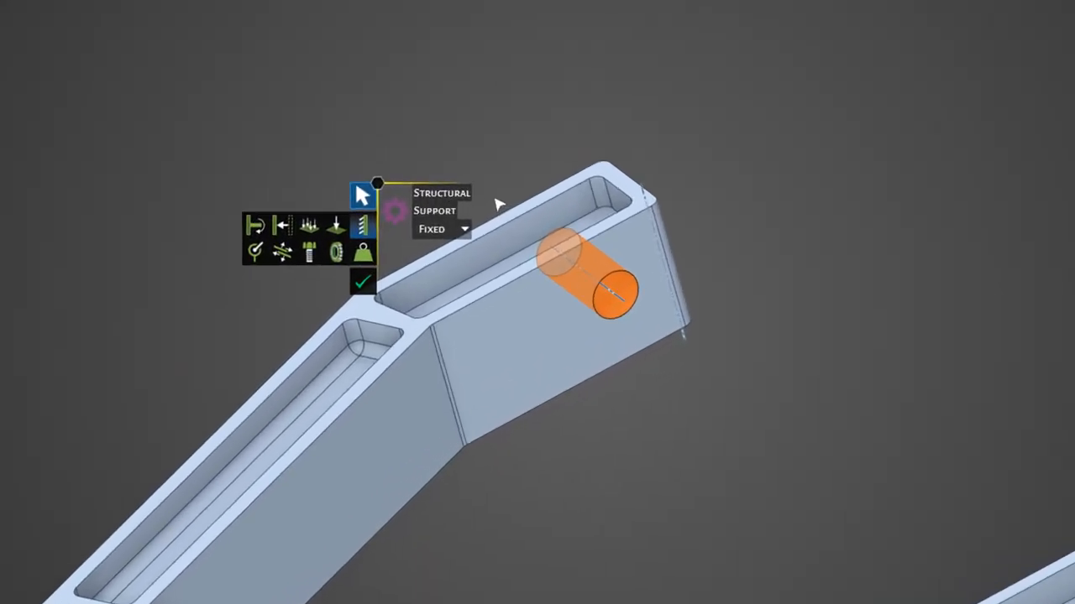
{"action": "left_click", "coordinate": [442, 228]}
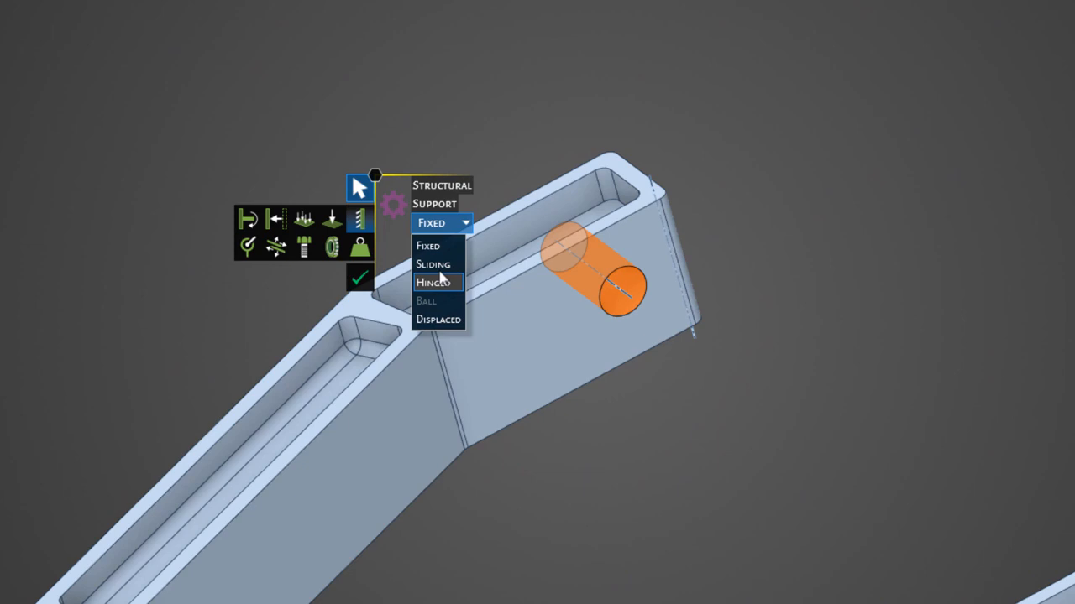
{"action": "left_click", "coordinate": [434, 283]}
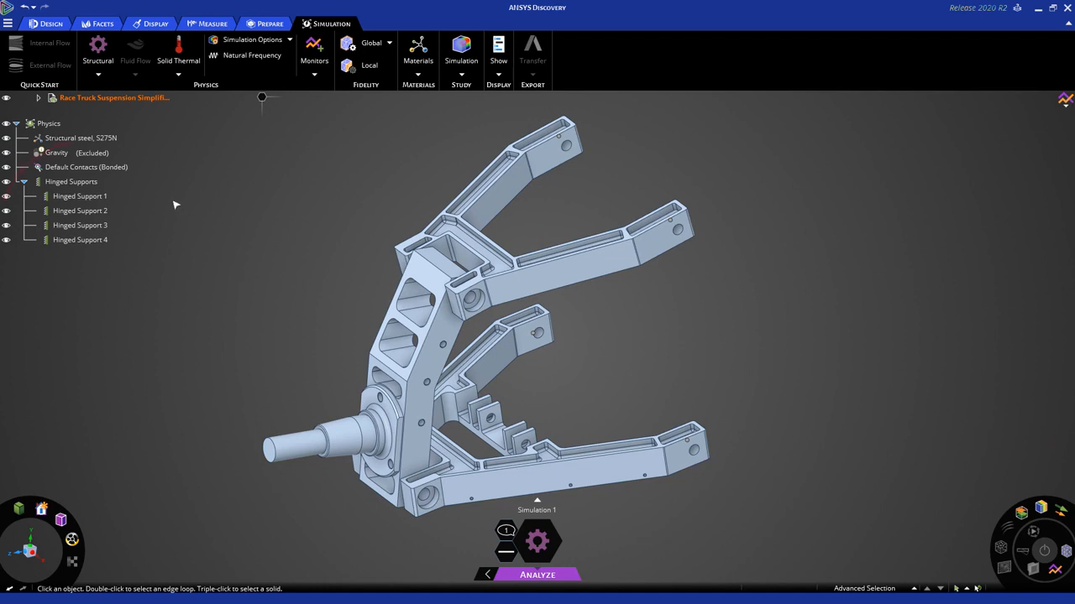
{"action": "left_click", "coordinate": [80, 196]}
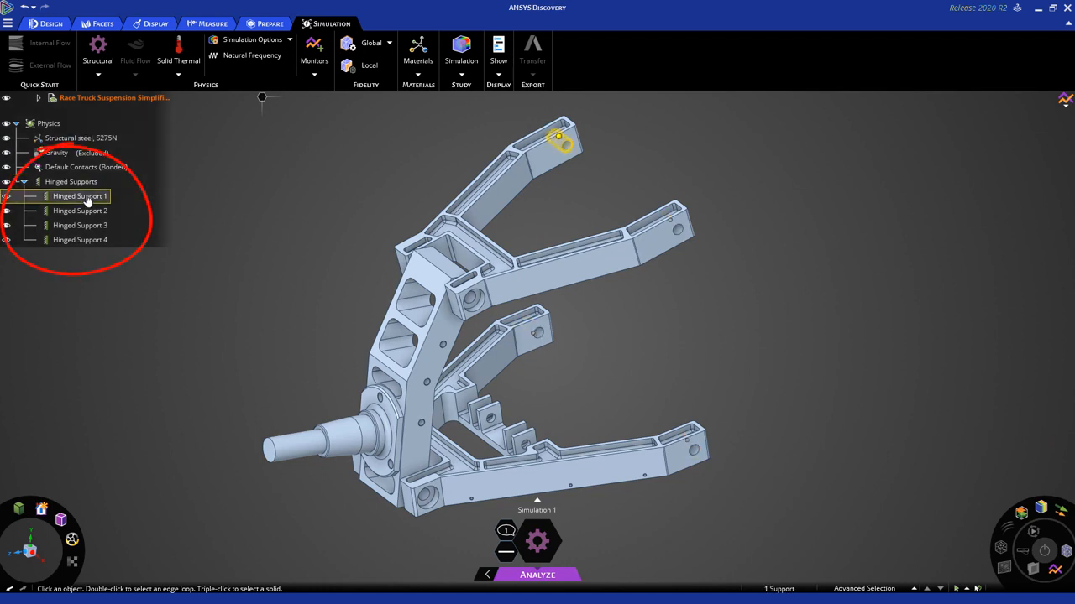
{"action": "left_click", "coordinate": [80, 211]}
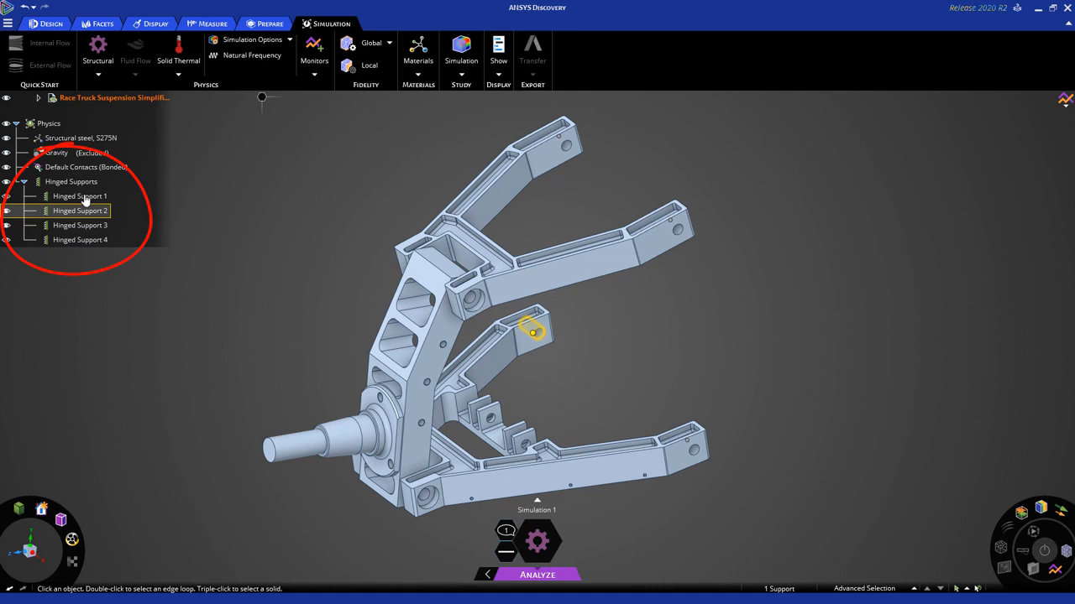
{"action": "left_click", "coordinate": [22, 181]}
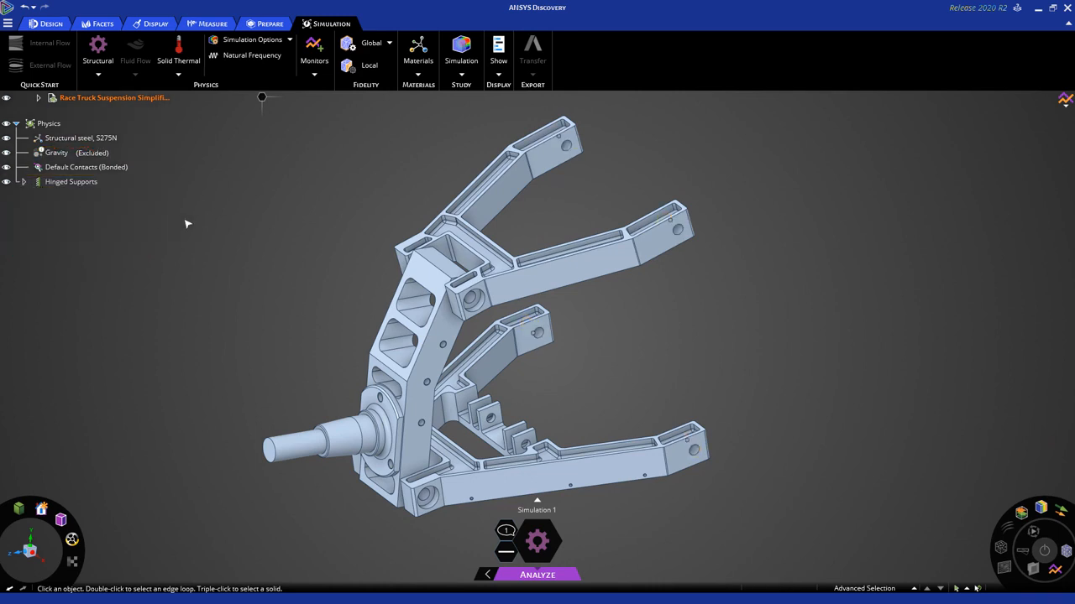
{"action": "left_click", "coordinate": [71, 181]}
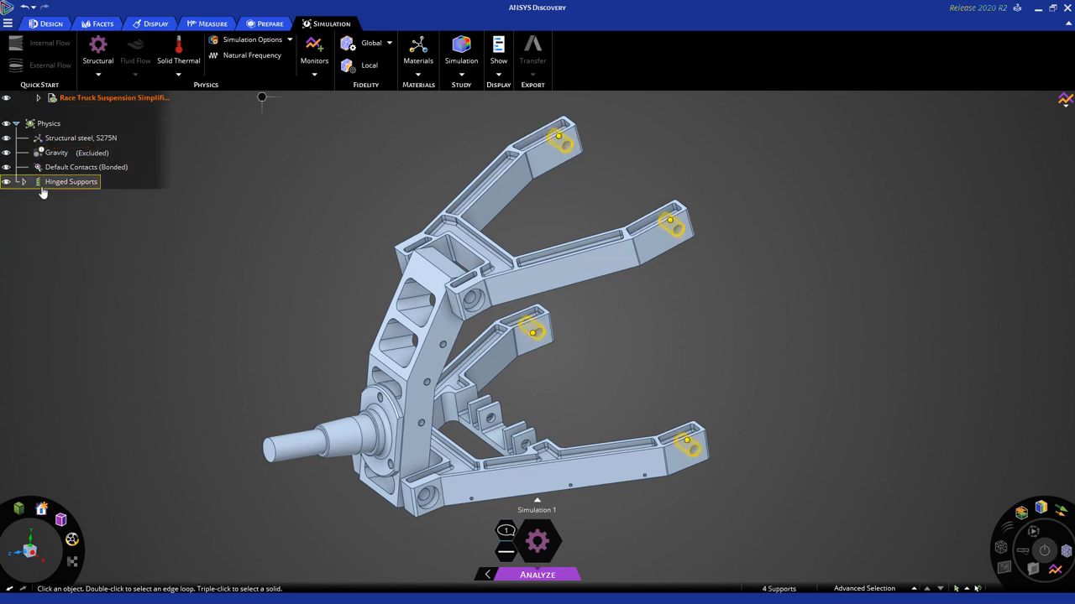
{"action": "left_click", "coordinate": [24, 181]}
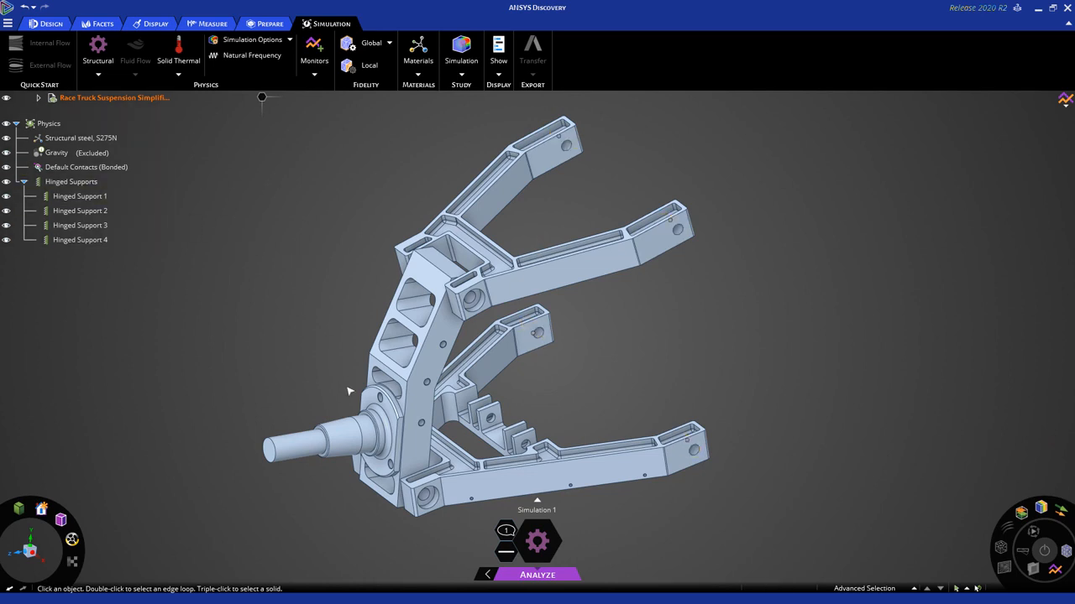
{"action": "left_click", "coordinate": [359, 434]}
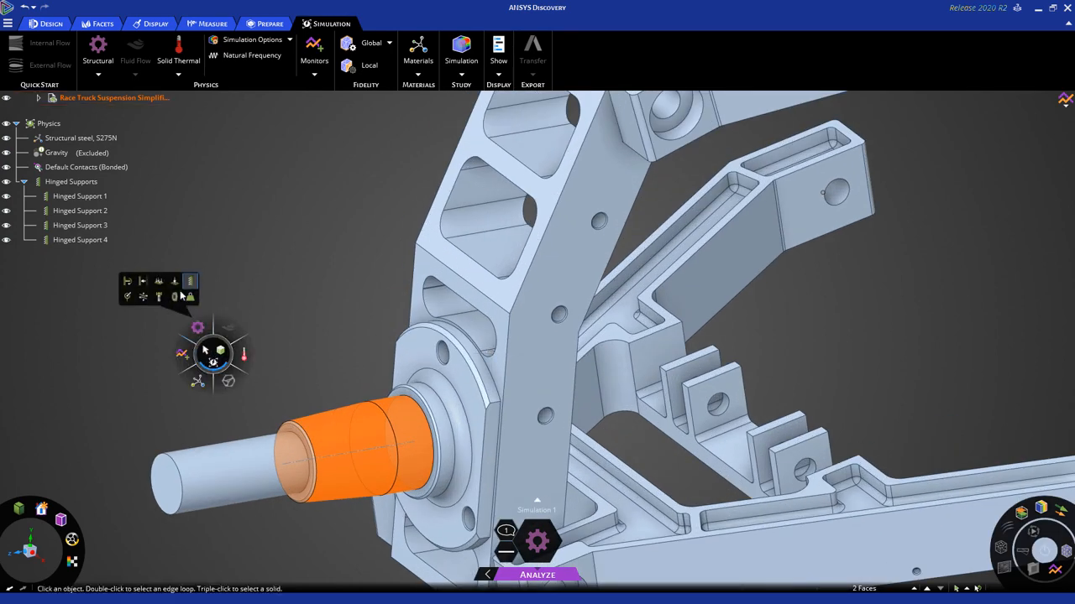
Apply a distributed force of 2000 N in Y and 1000 N in X to the spindle faces
{"action": "left_click", "coordinate": [190, 282]}
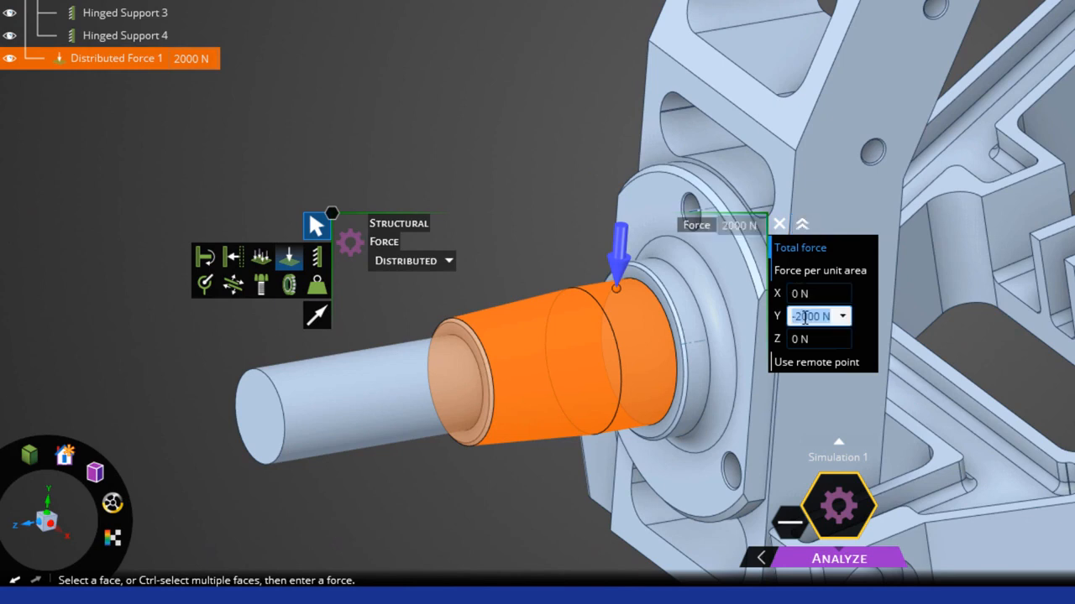
{"action": "type", "text": "2000 N"}
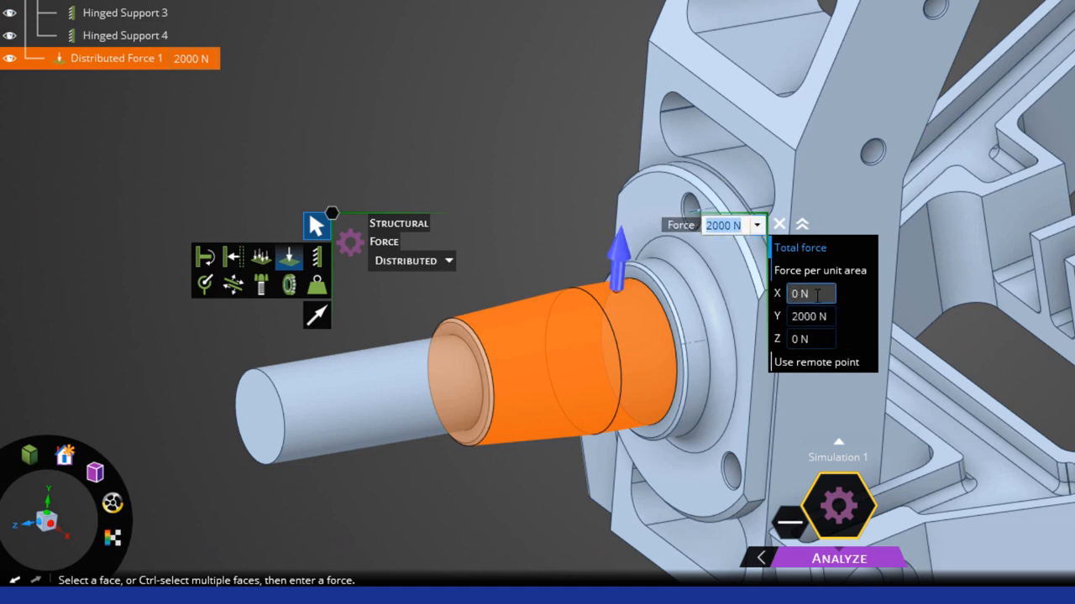
{"action": "type", "text": "100"}
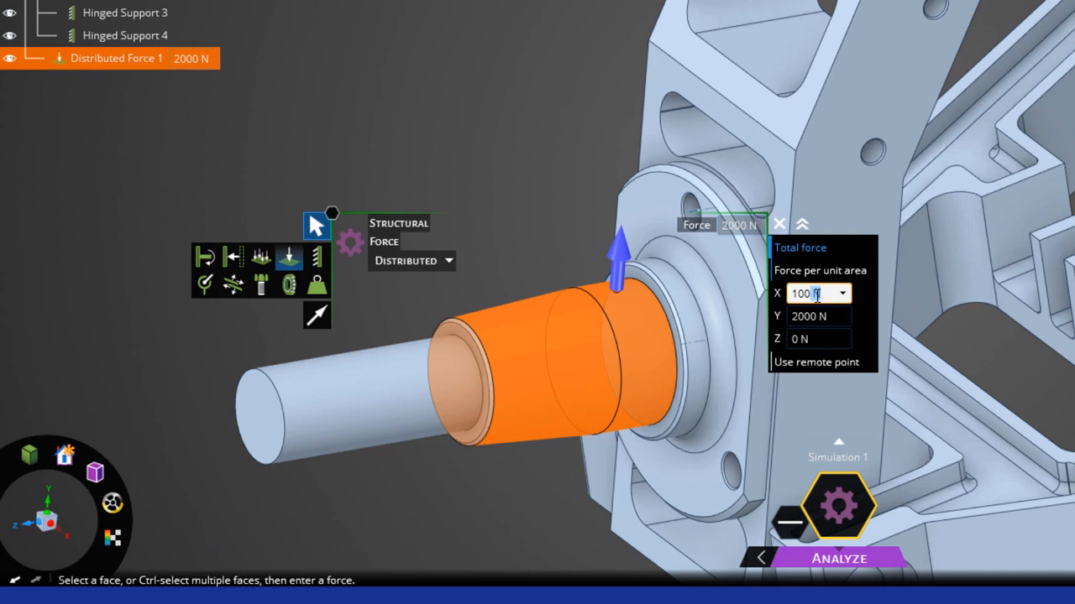
{"action": "type", "text": "1000"}
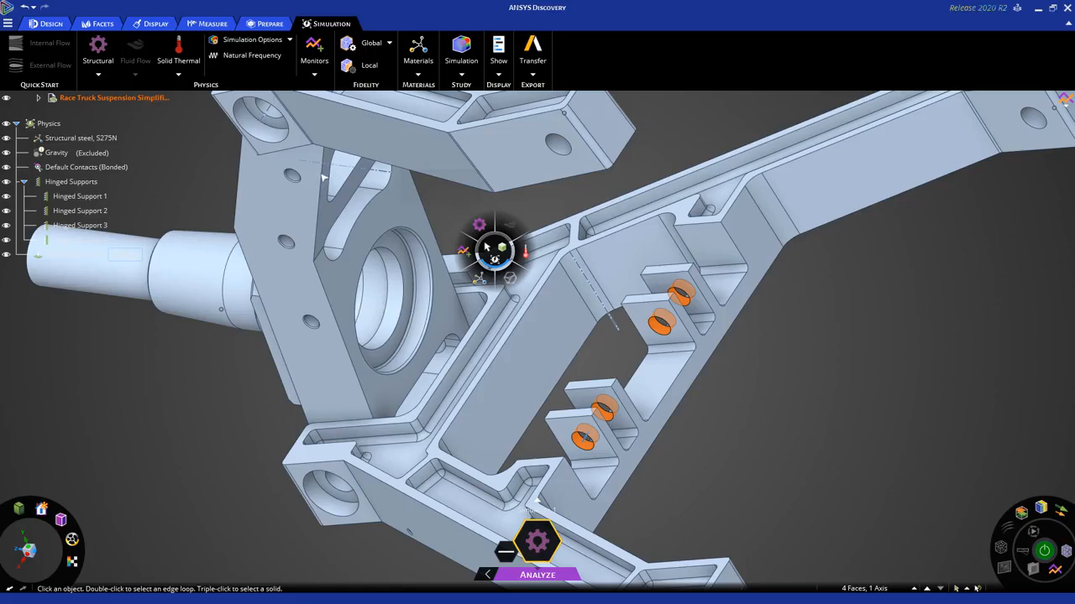
Add a hinged support on the four bracket tab hole faces
{"action": "left_click", "coordinate": [97, 60]}
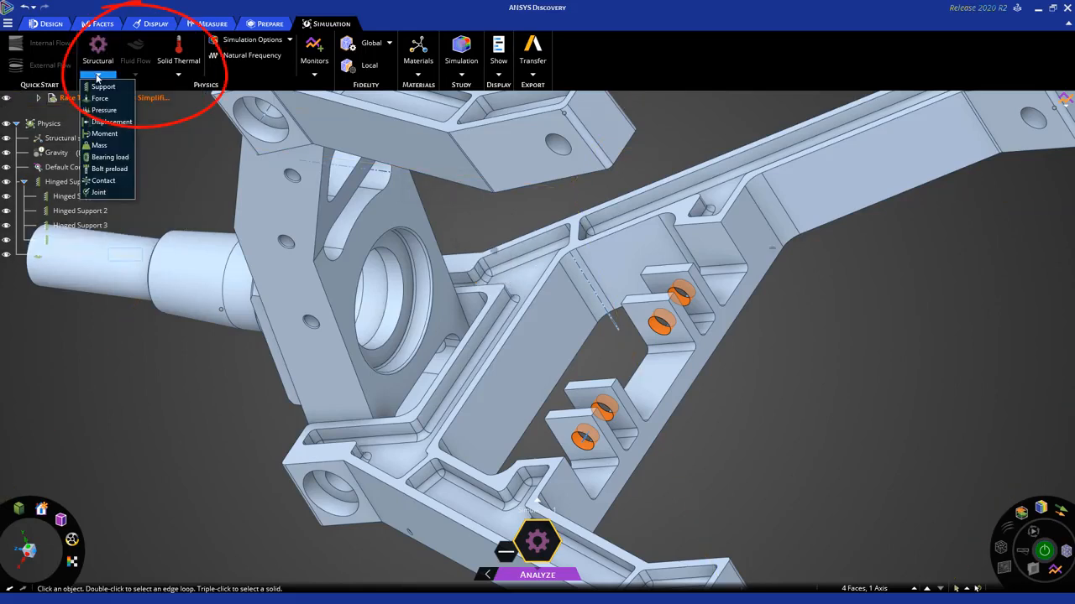
{"action": "left_click", "coordinate": [103, 86]}
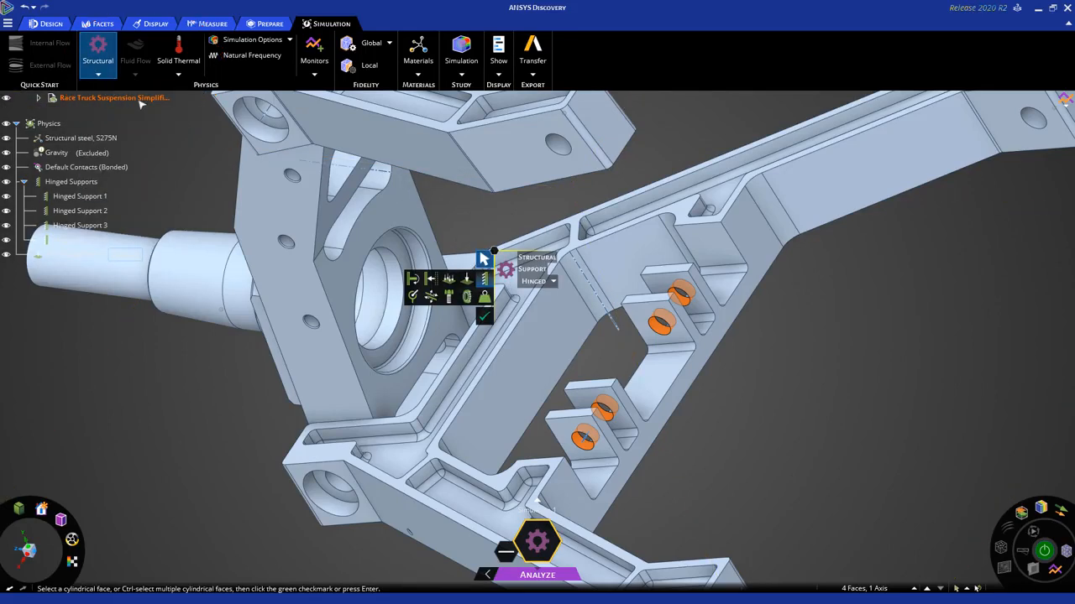
{"action": "left_click", "coordinate": [553, 280]}
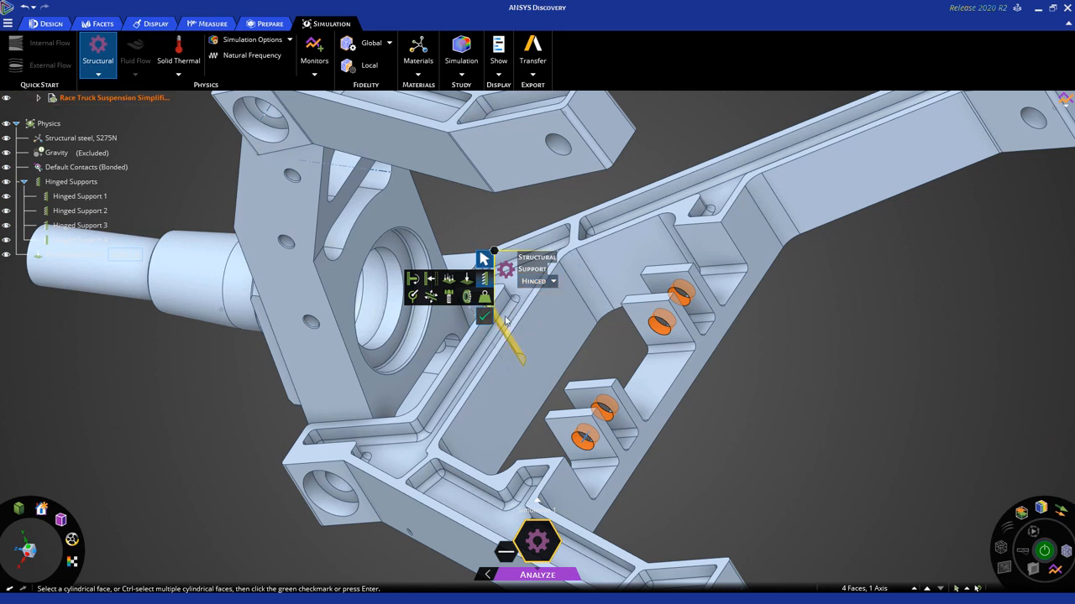
{"action": "left_click", "coordinate": [483, 316]}
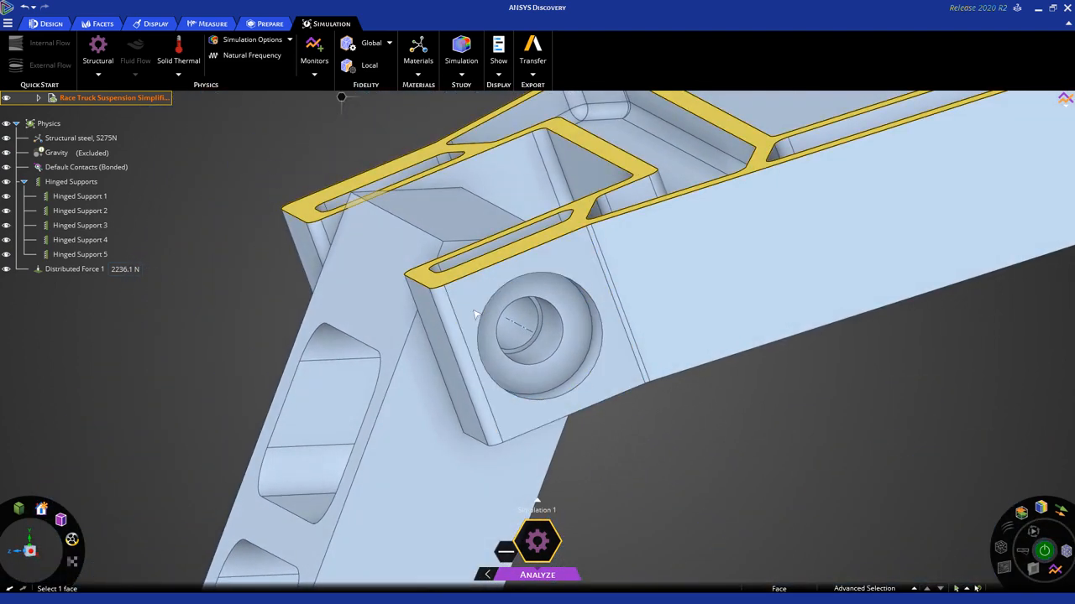
Select the upper A-arm hole face for the fixed joint
{"action": "left_click", "coordinate": [520, 319]}
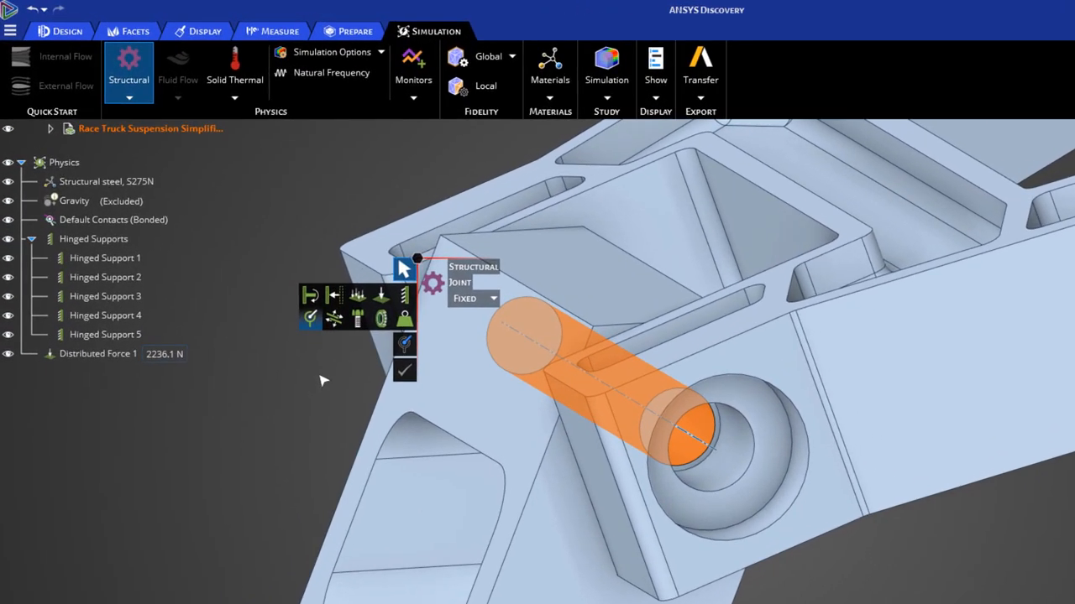
{"action": "mouse_move", "coordinate": [404, 345]}
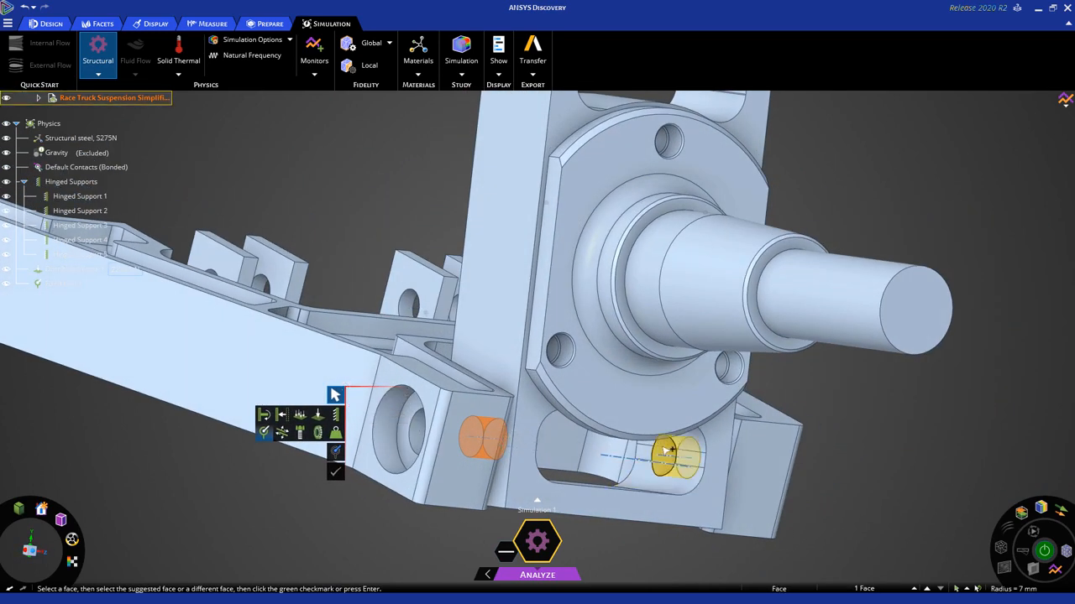
Link the lower arm hole to the upright hole with a Hinged joint
{"action": "left_click", "coordinate": [676, 454]}
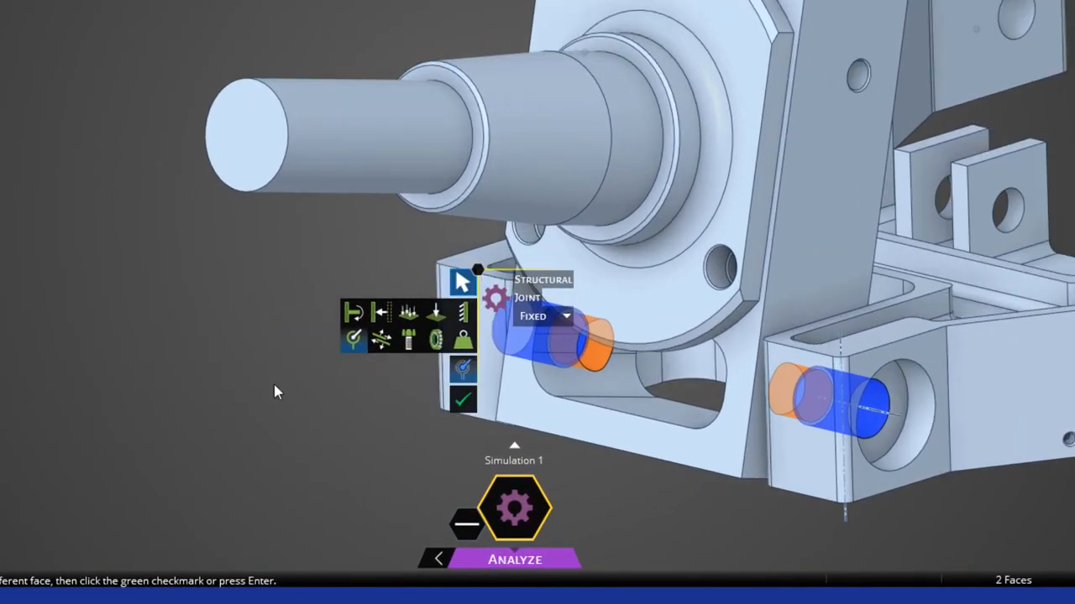
{"action": "left_click", "coordinate": [544, 316]}
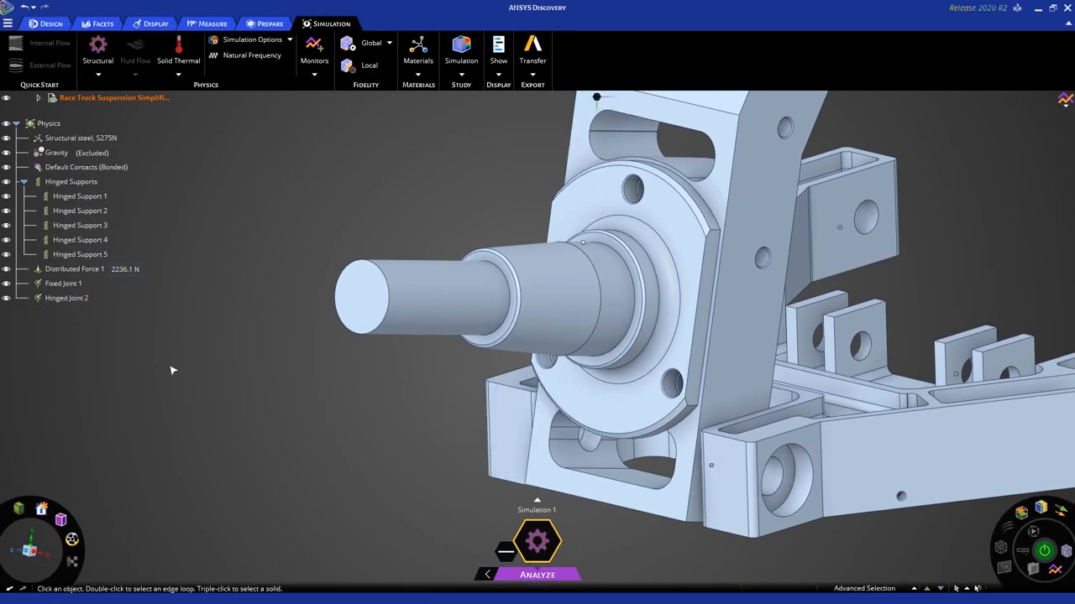
{"action": "mouse_move", "coordinate": [147, 348]}
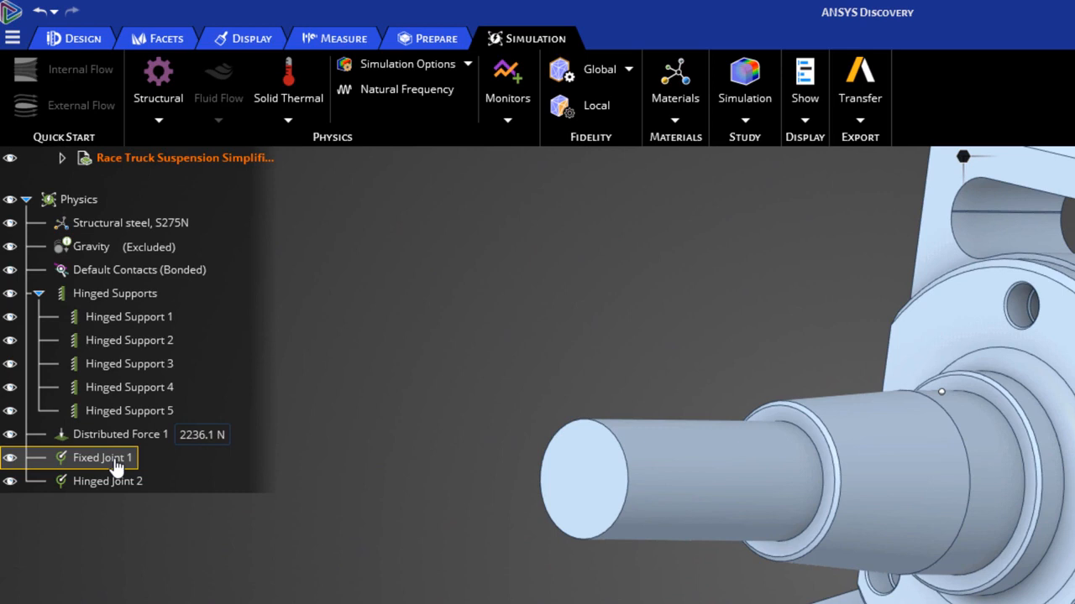
{"action": "mouse_move", "coordinate": [112, 468]}
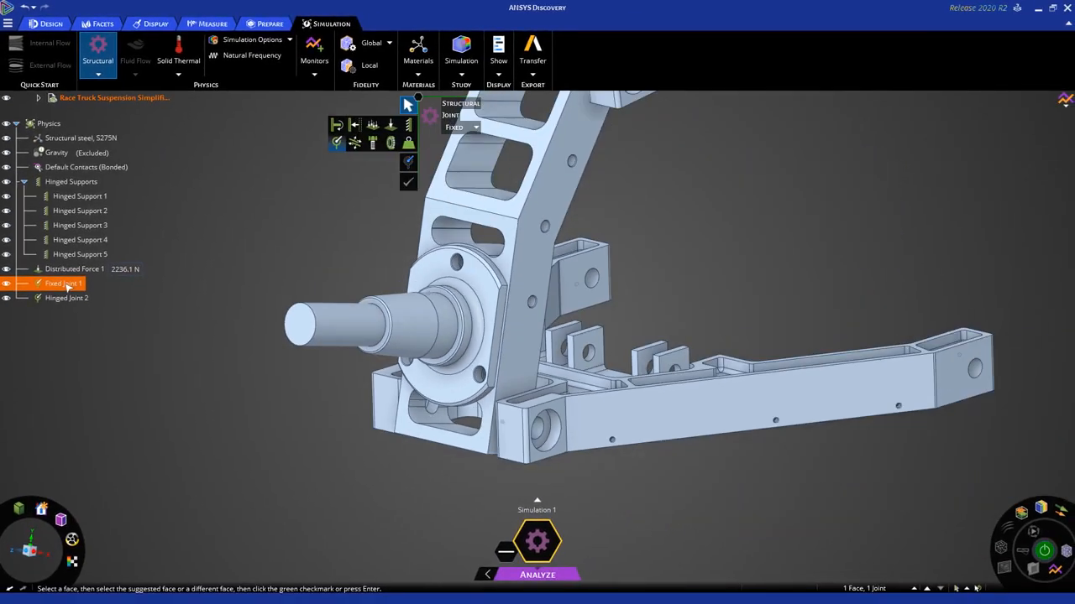
Reopen Fixed Joint 1 on the upper A-arm to change it to Hinged
{"action": "double_click", "coordinate": [64, 283]}
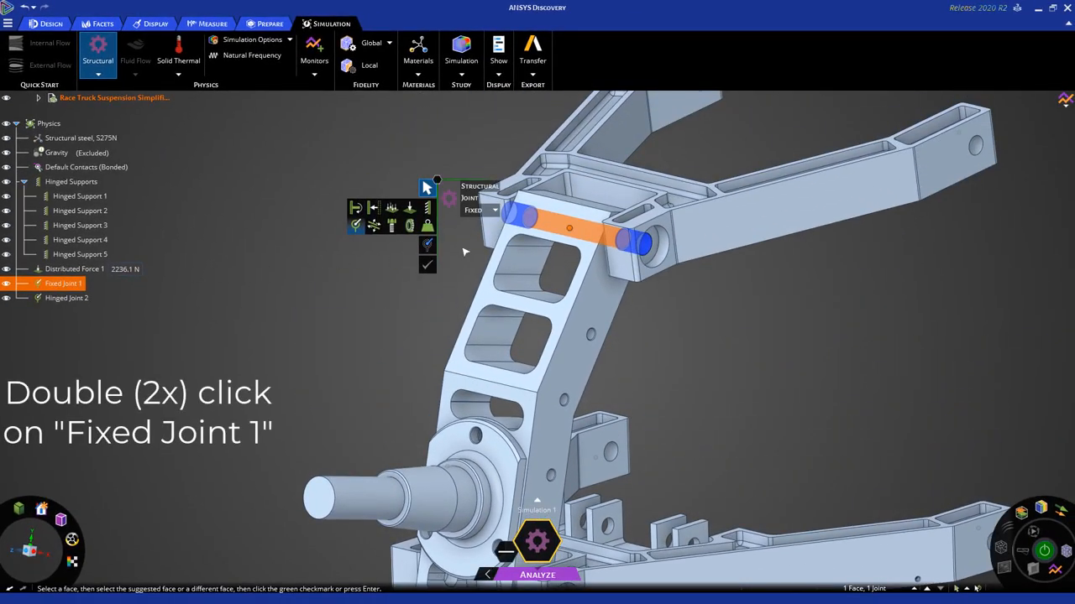
{"action": "double_click", "coordinate": [63, 283]}
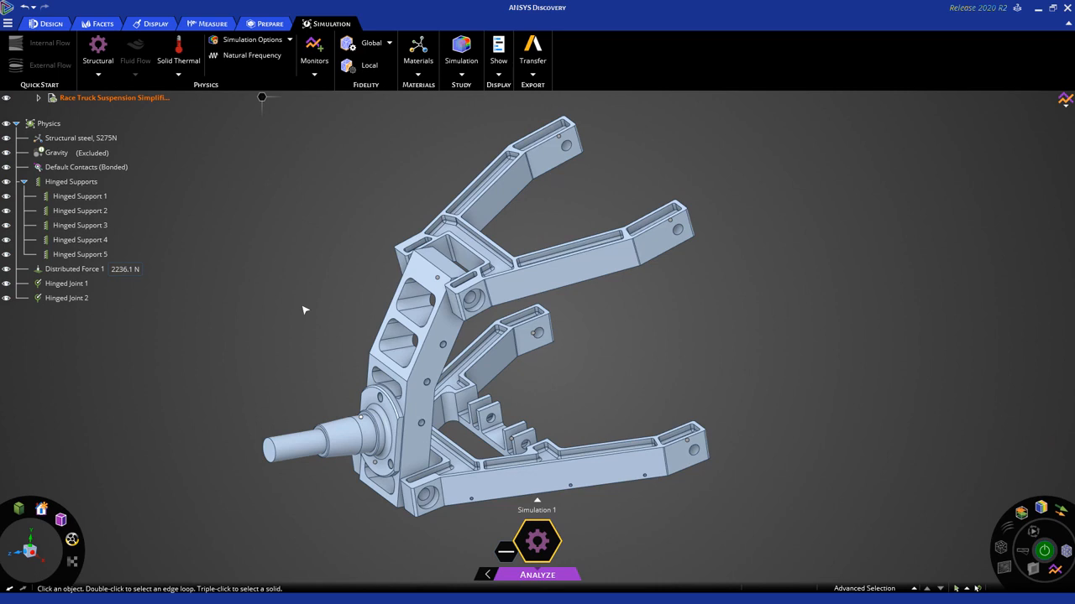
{"action": "mouse_move", "coordinate": [226, 226]}
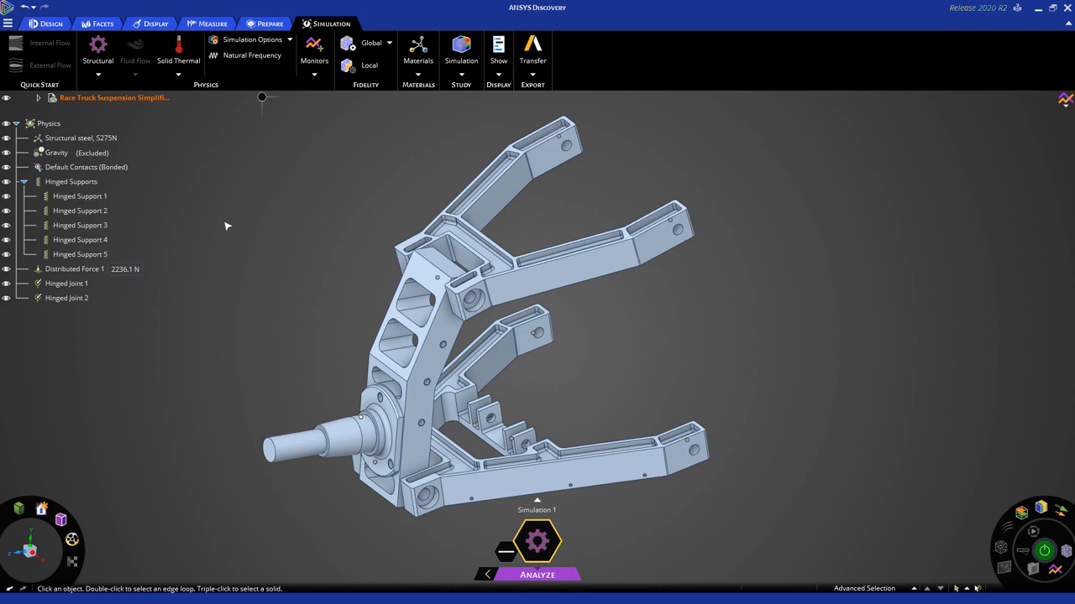
Open Contact Review on Default Contacts and filter to the upper A-arm secondary body
{"action": "left_click", "coordinate": [86, 167]}
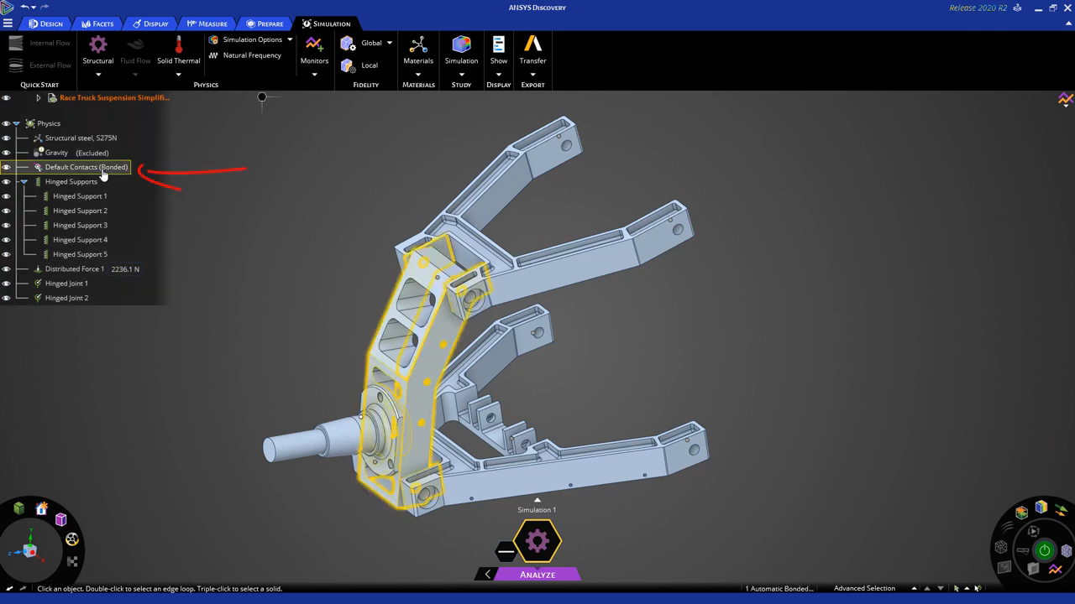
{"action": "left_click", "coordinate": [86, 167]}
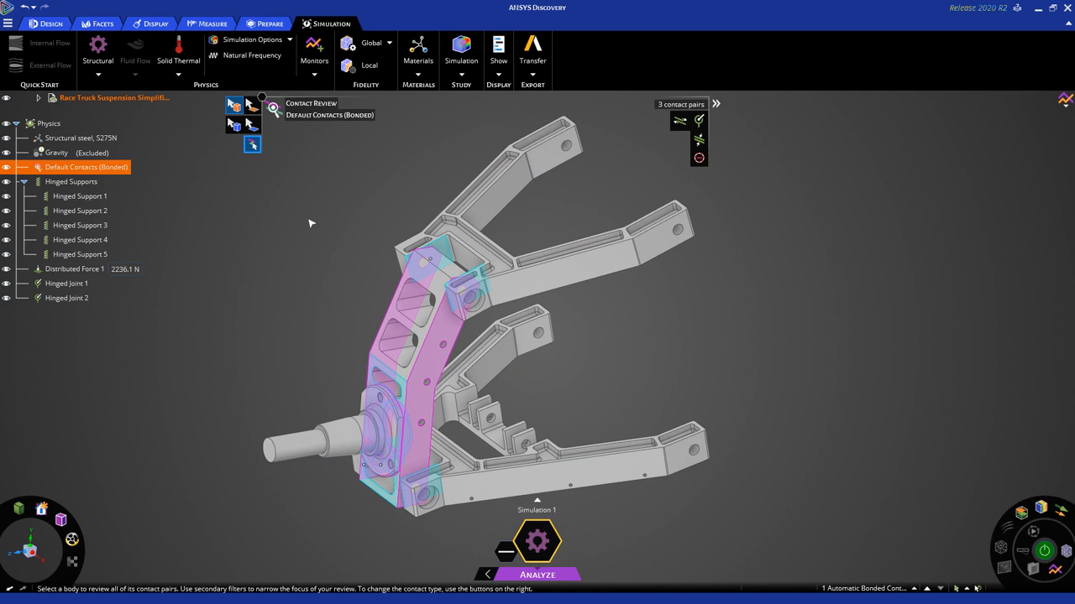
{"action": "double_click", "coordinate": [86, 167]}
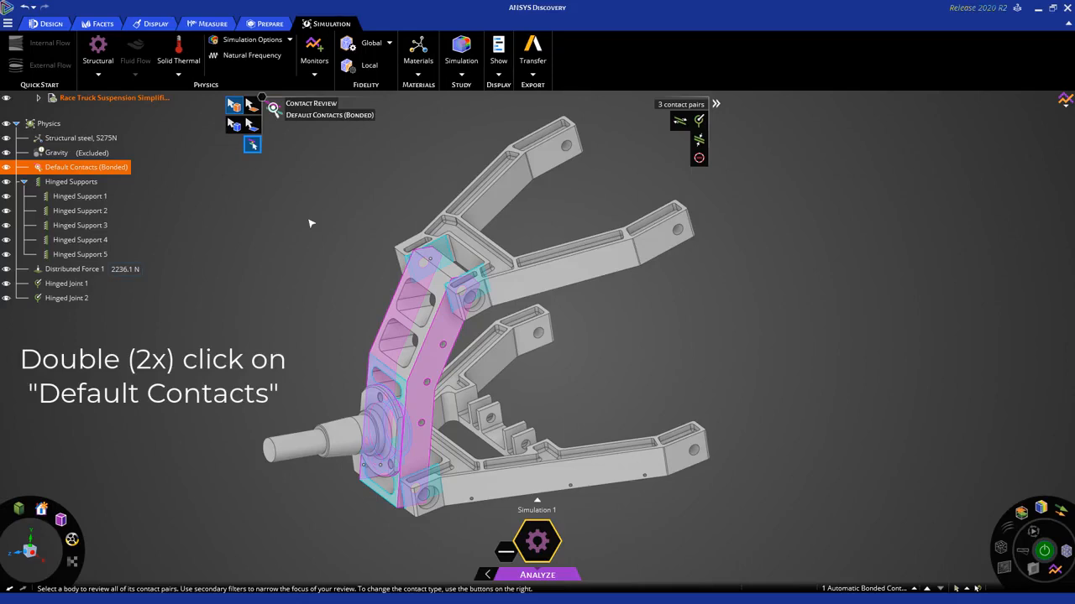
{"action": "double_click", "coordinate": [87, 167]}
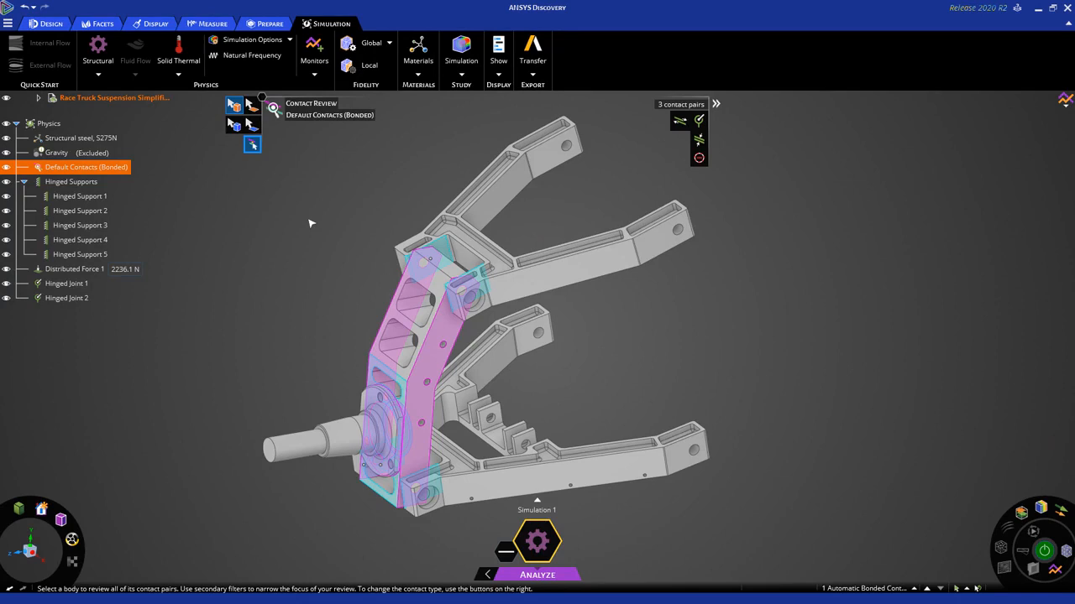
{"action": "mouse_move", "coordinate": [305, 213]}
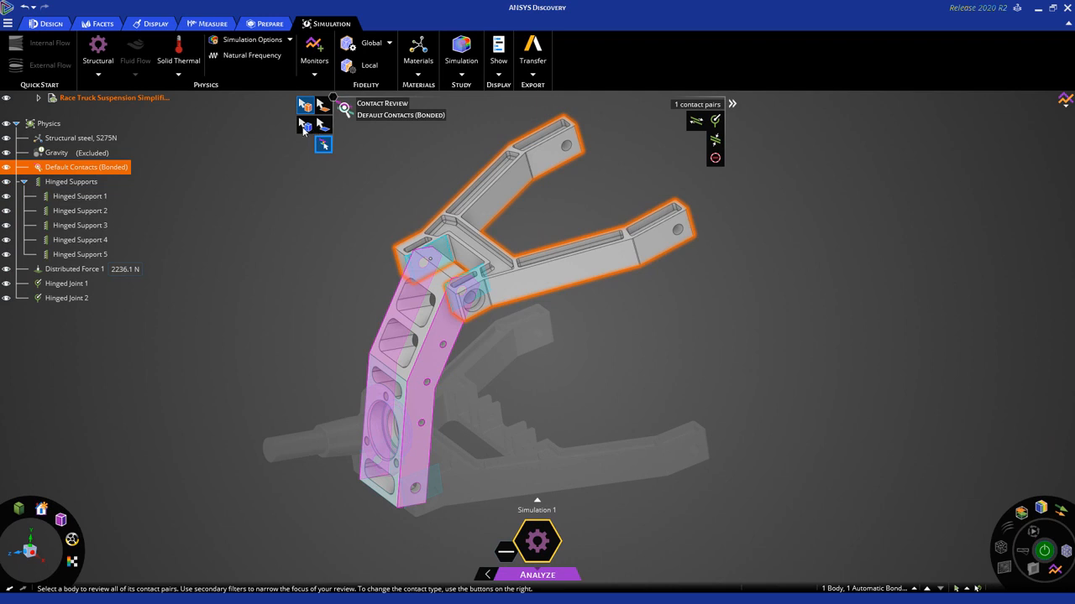
{"action": "left_click", "coordinate": [306, 124]}
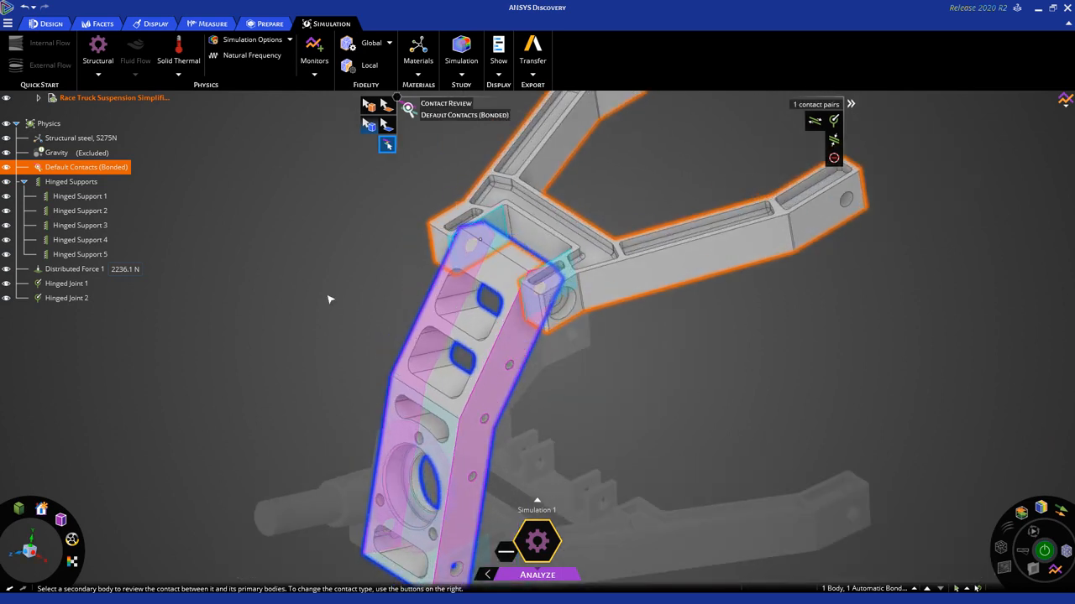
{"action": "mouse_move", "coordinate": [739, 132]}
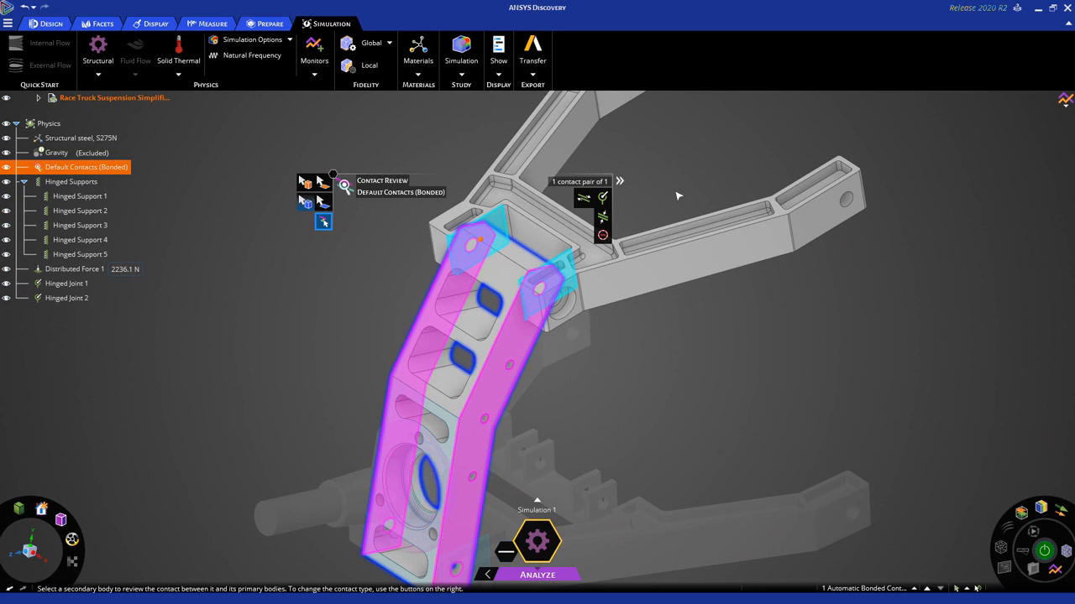
{"action": "mouse_move", "coordinate": [643, 203]}
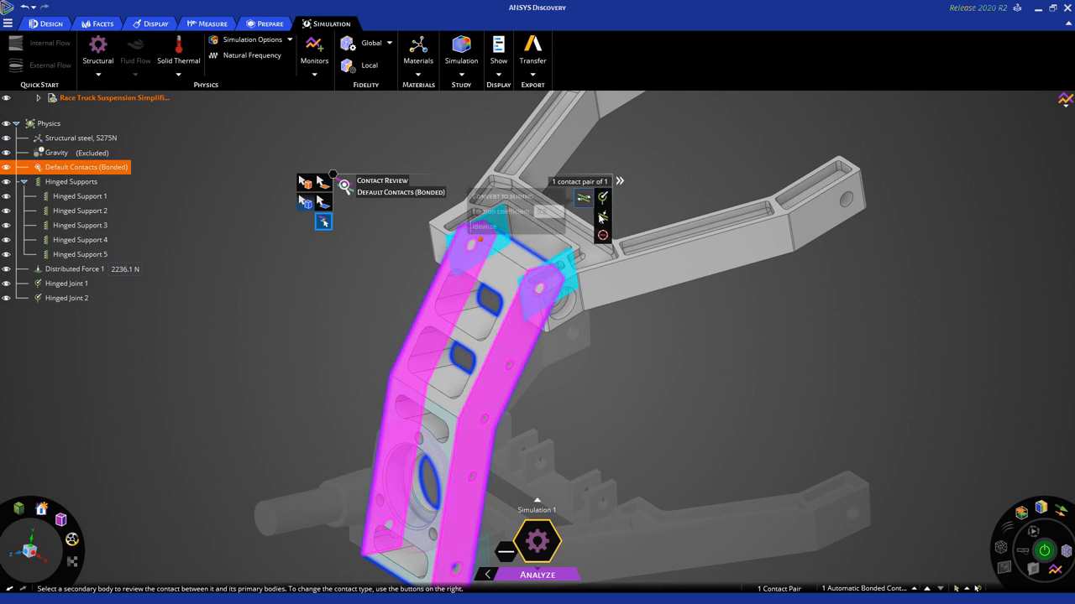
{"action": "mouse_move", "coordinate": [602, 217]}
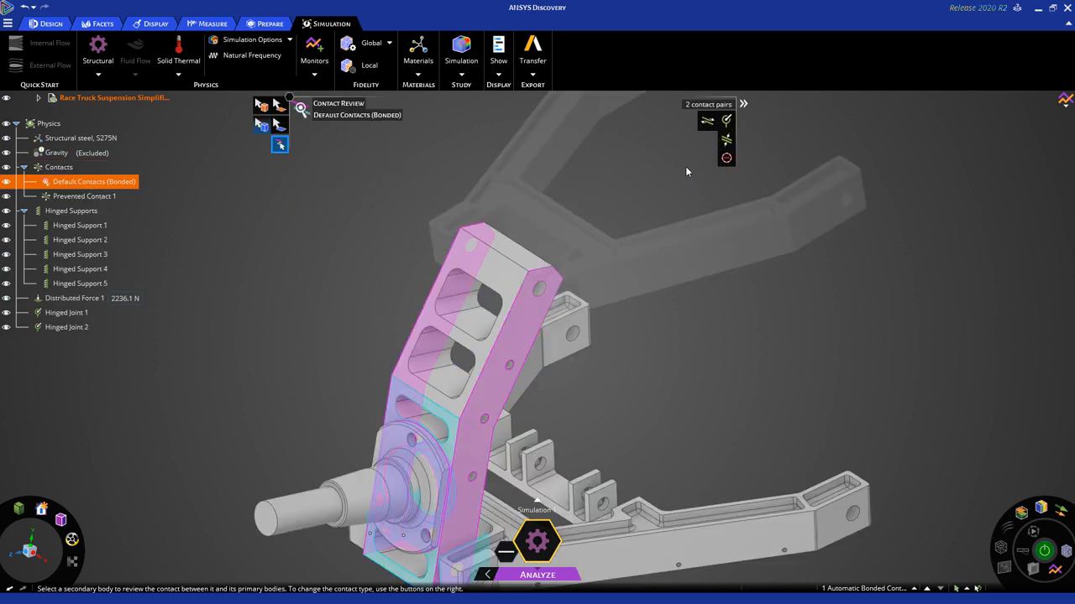
{"action": "mouse_move", "coordinate": [638, 350]}
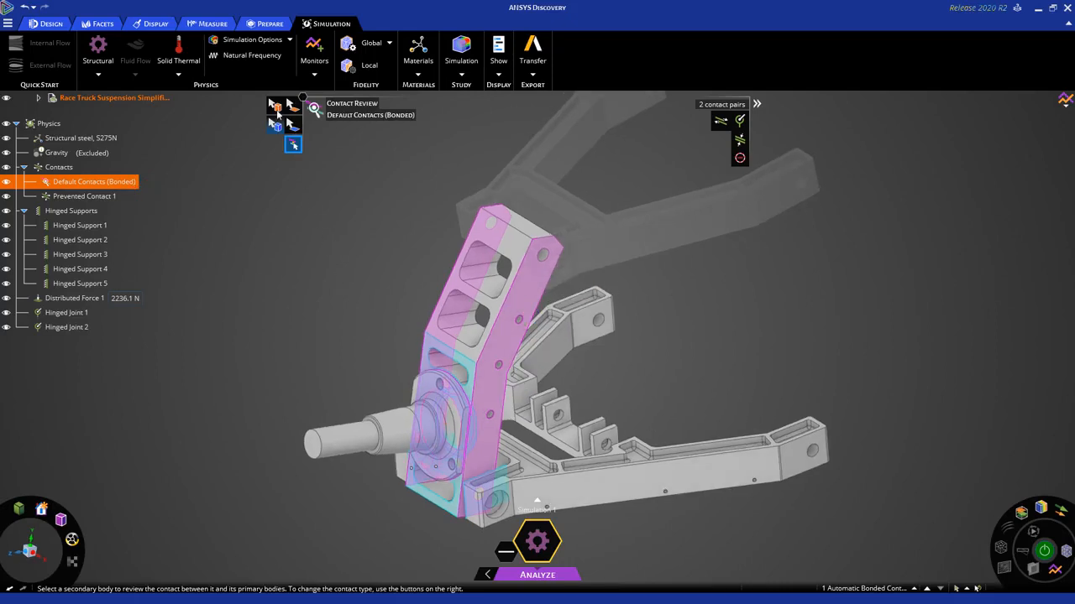
Select the upright and filter its contact pairs to the lower A-arm
{"action": "left_click", "coordinate": [276, 105]}
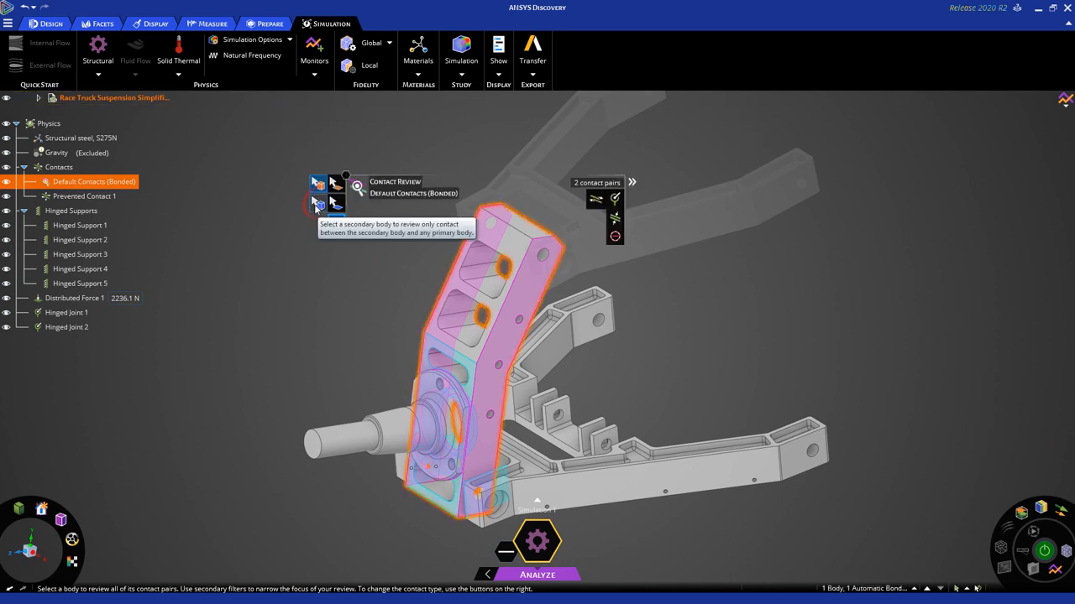
{"action": "left_click", "coordinate": [335, 223]}
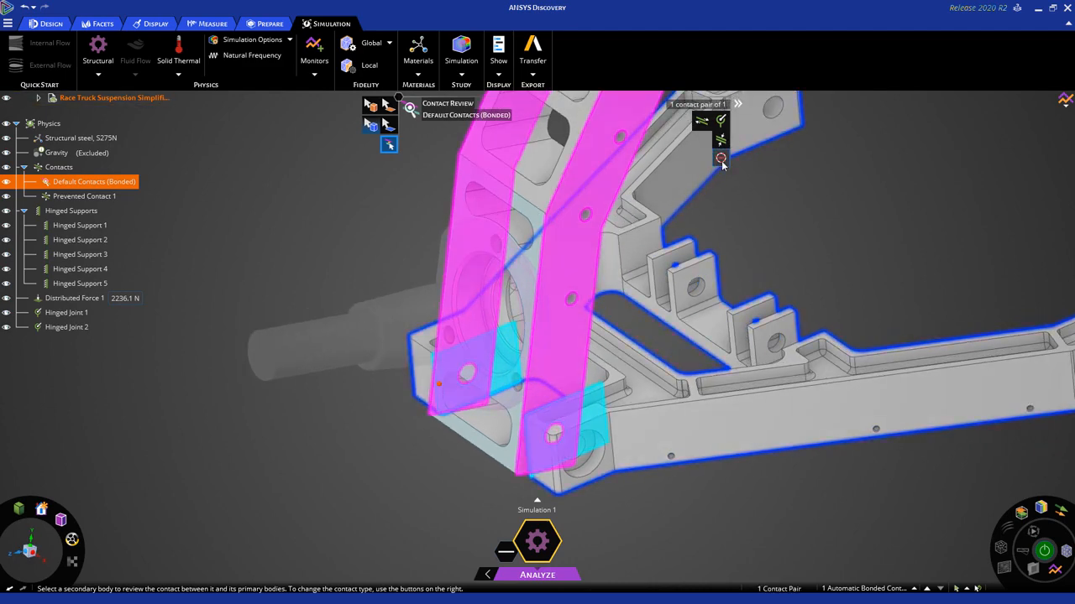
{"action": "mouse_move", "coordinate": [720, 158]}
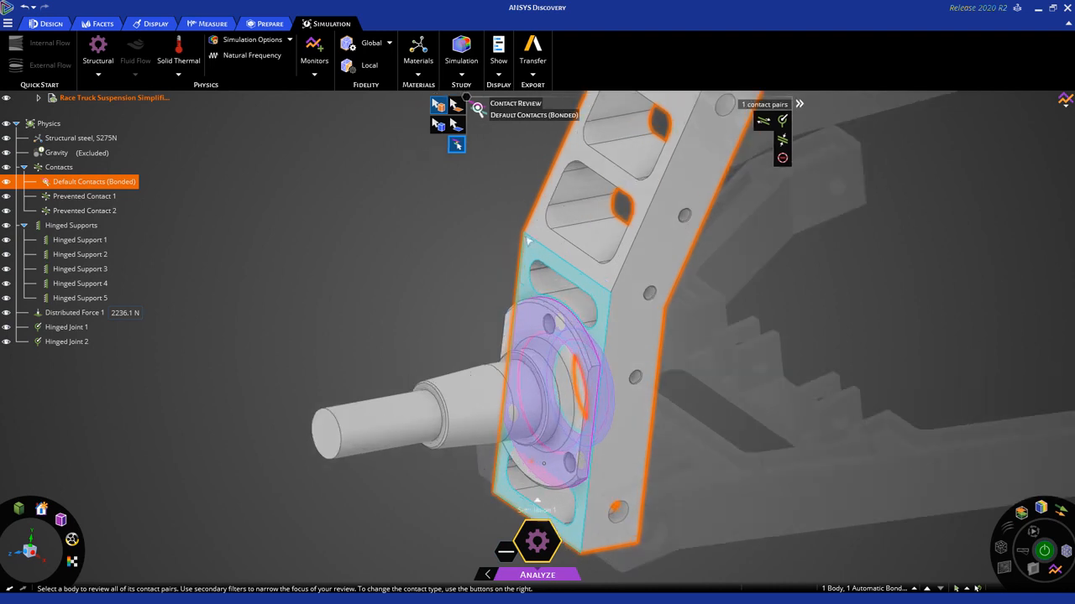
{"action": "mouse_move", "coordinate": [468, 306]}
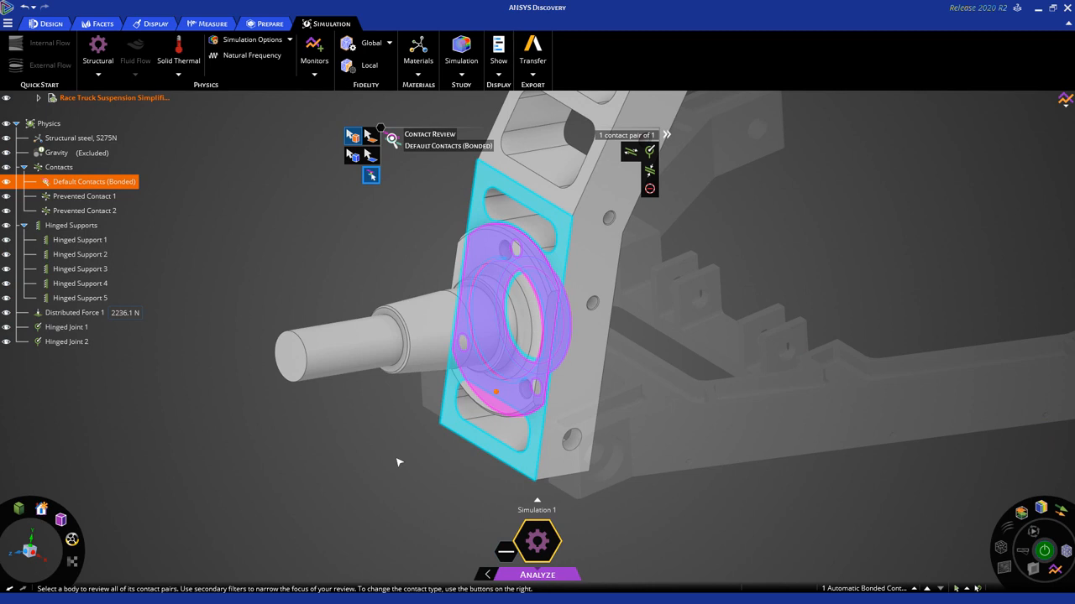
{"action": "mouse_move", "coordinate": [649, 171]}
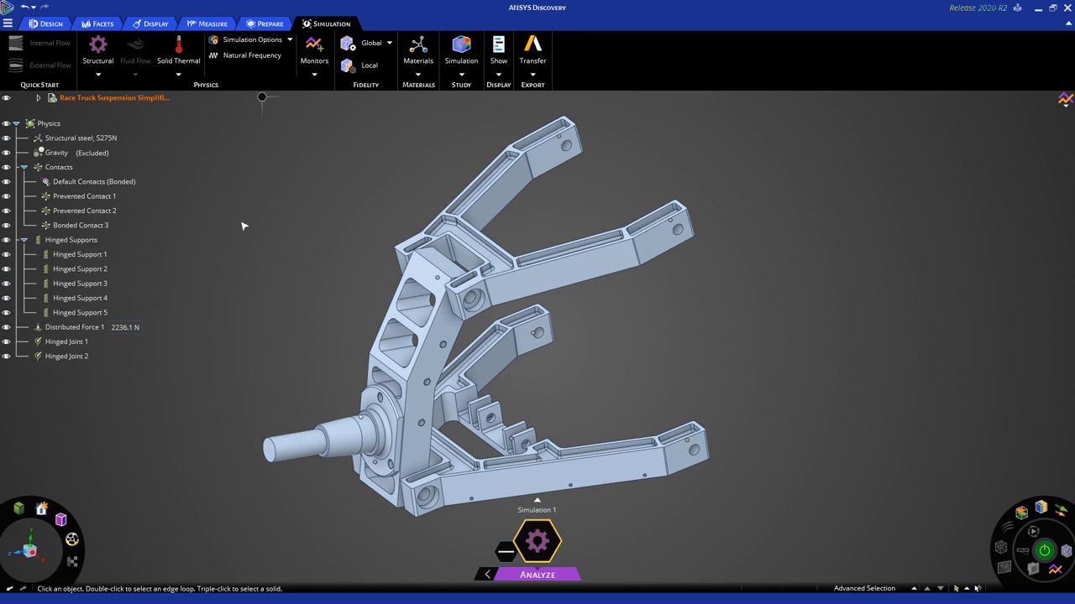
{"action": "mouse_move", "coordinate": [223, 220]}
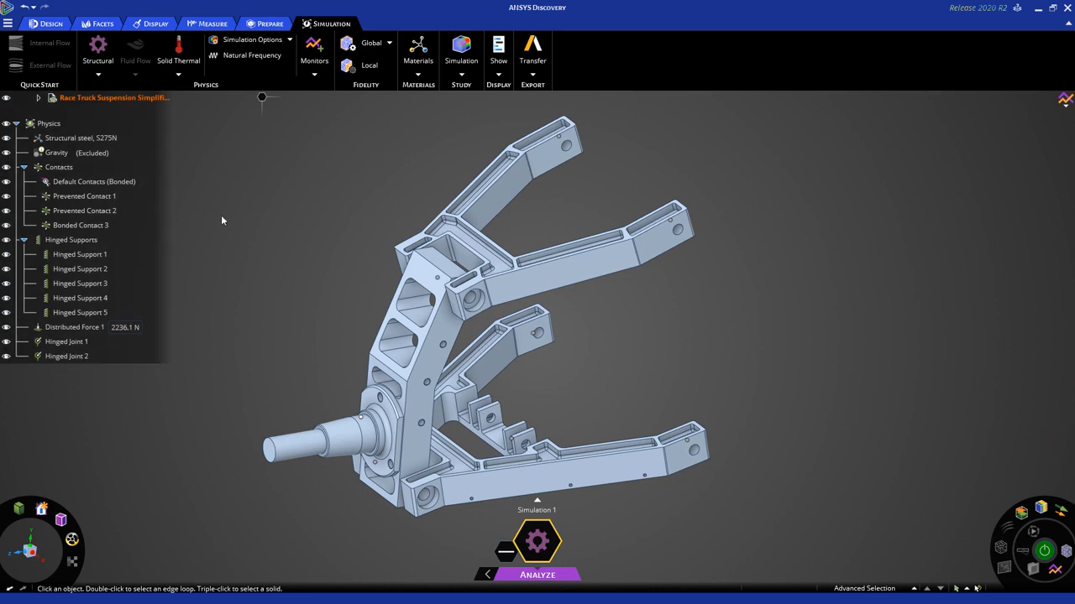
Inspect Contacts, Default Contacts, Prevented Contacts 1 and 2, and Bonded Contact 3
{"action": "left_click", "coordinate": [59, 167]}
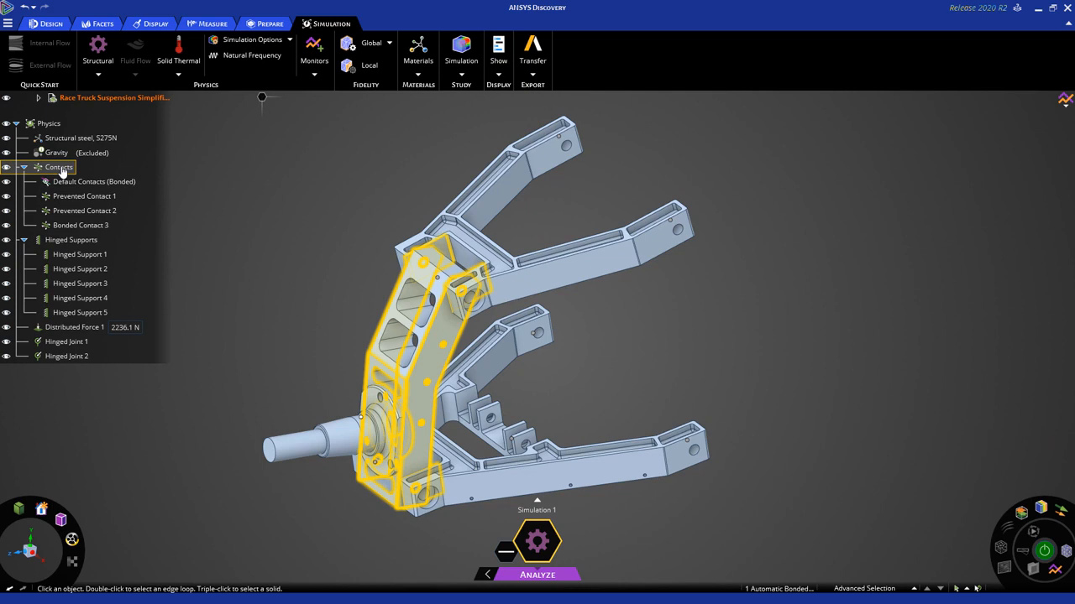
{"action": "left_click", "coordinate": [93, 181]}
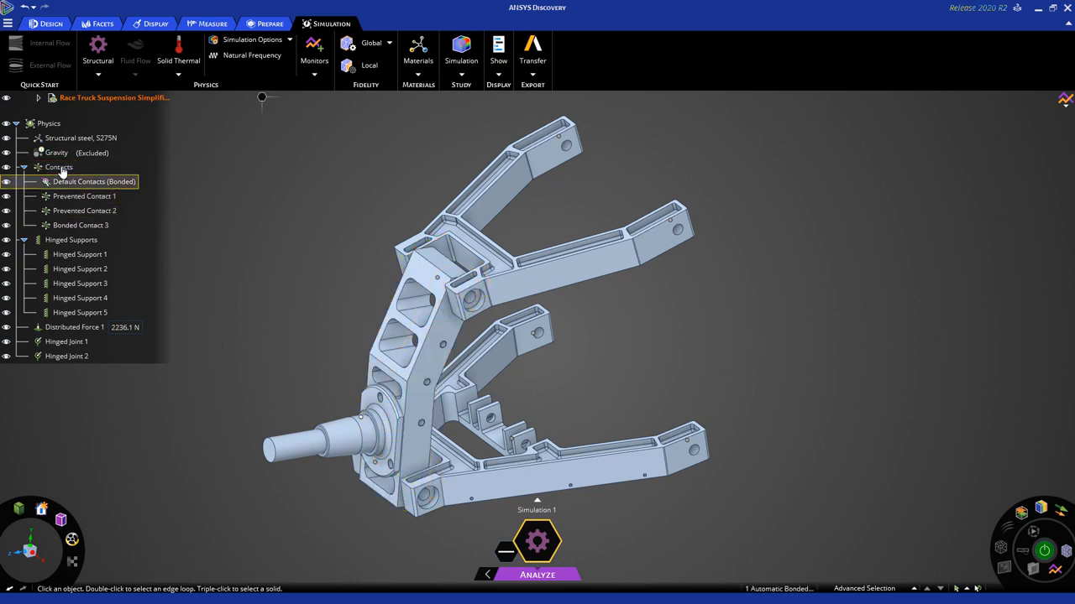
{"action": "left_click", "coordinate": [85, 196]}
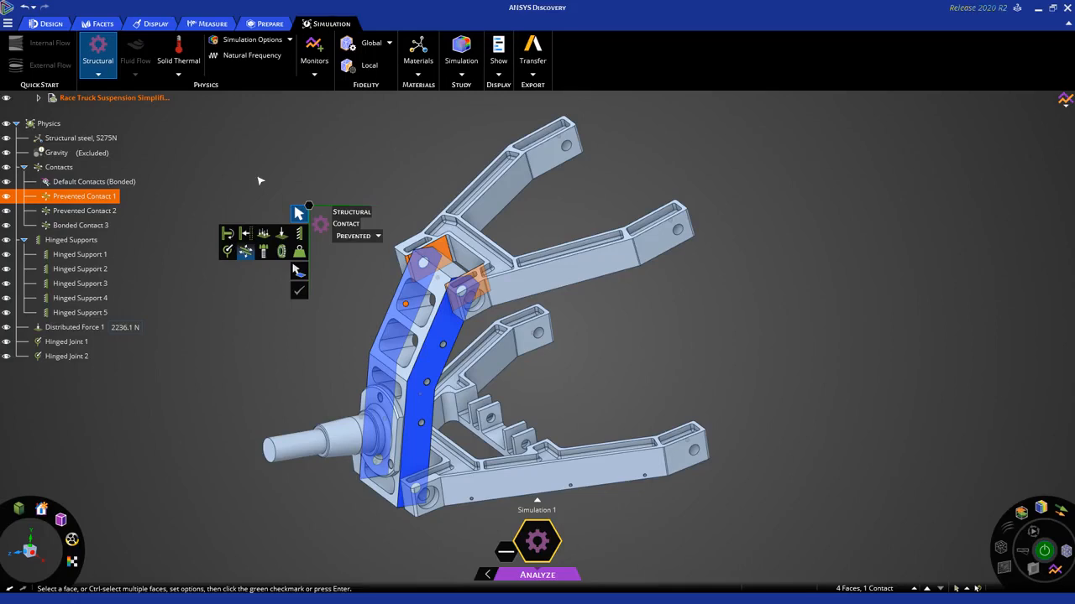
{"action": "left_click", "coordinate": [84, 211]}
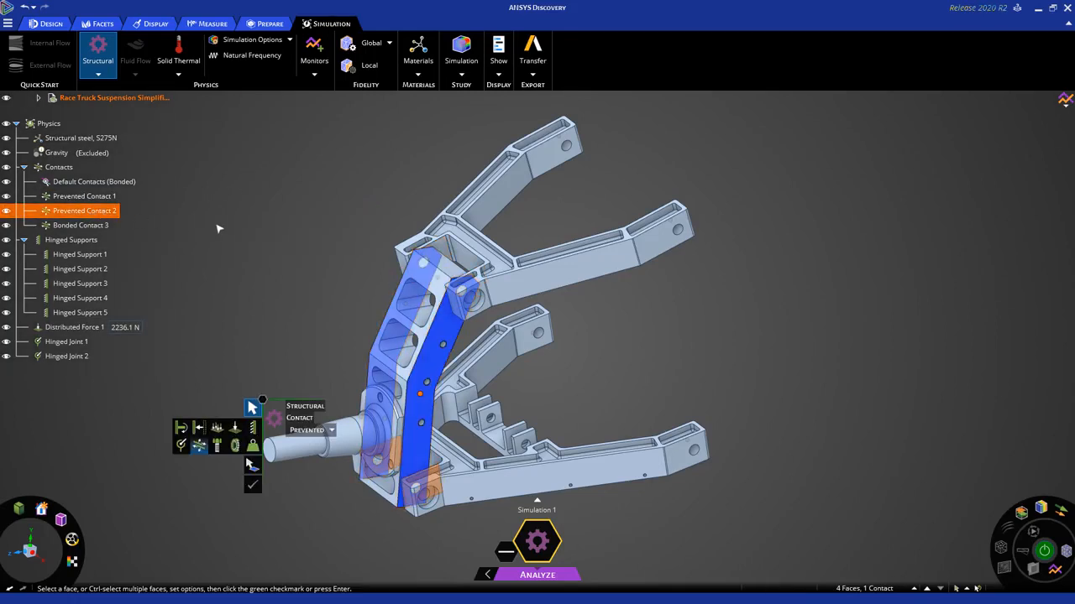
{"action": "mouse_move", "coordinate": [225, 228]}
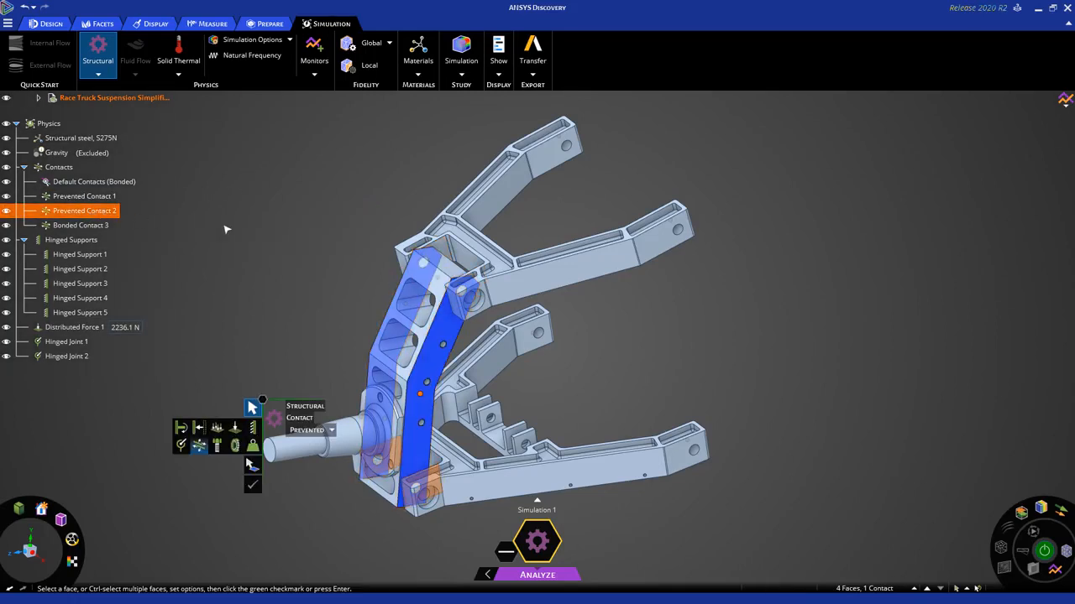
{"action": "left_click", "coordinate": [80, 225]}
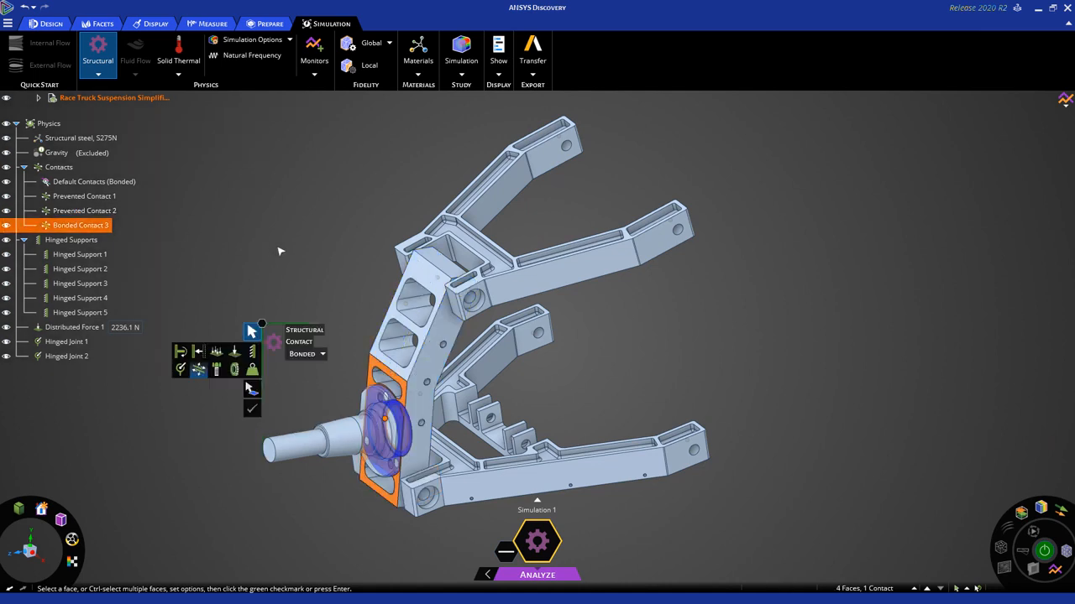